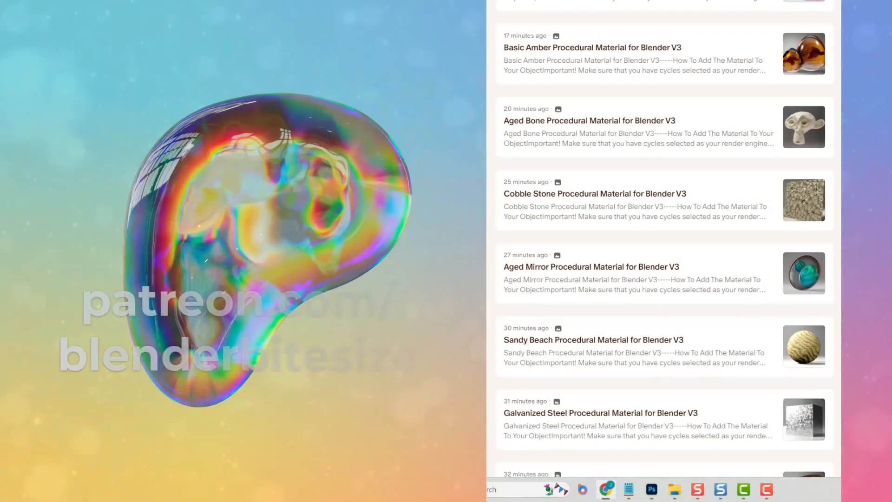
Select the Camera in the Outliner and switch to the Shading workspace
{"action": "scroll", "scroll_direction": "down", "scroll_amount": 3}
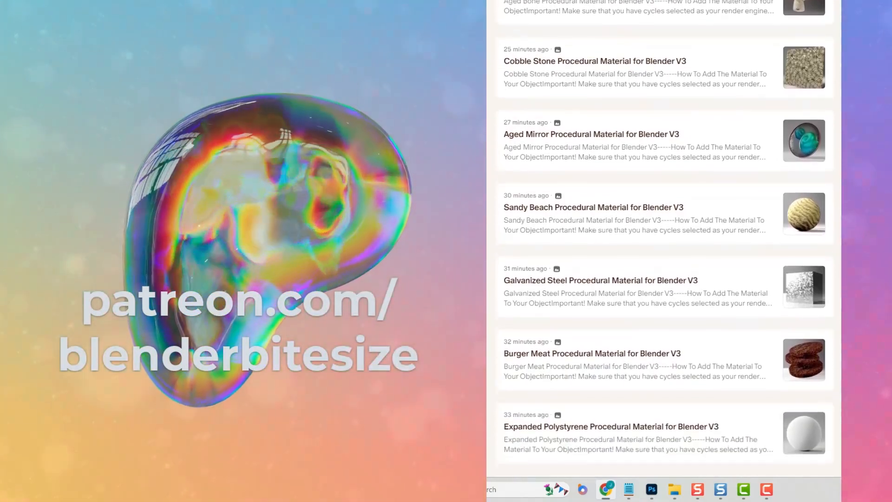
{"action": "scroll", "scroll_direction": "down", "scroll_amount": 3}
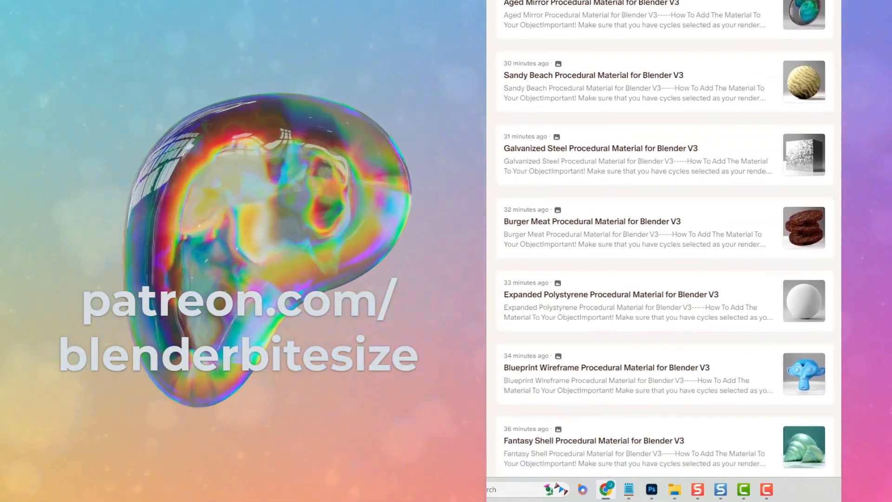
{"action": "scroll", "scroll_direction": "down", "scroll_amount": 3}
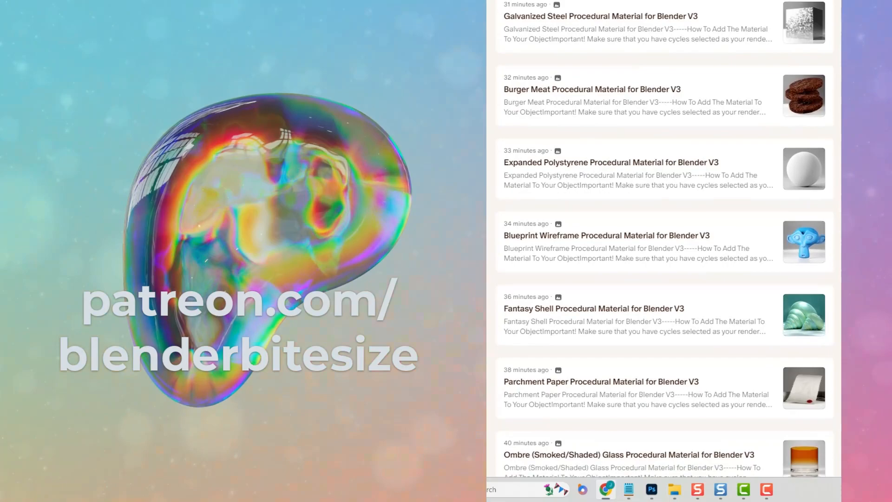
{"action": "scroll", "scroll_direction": "down", "scroll_amount": 3}
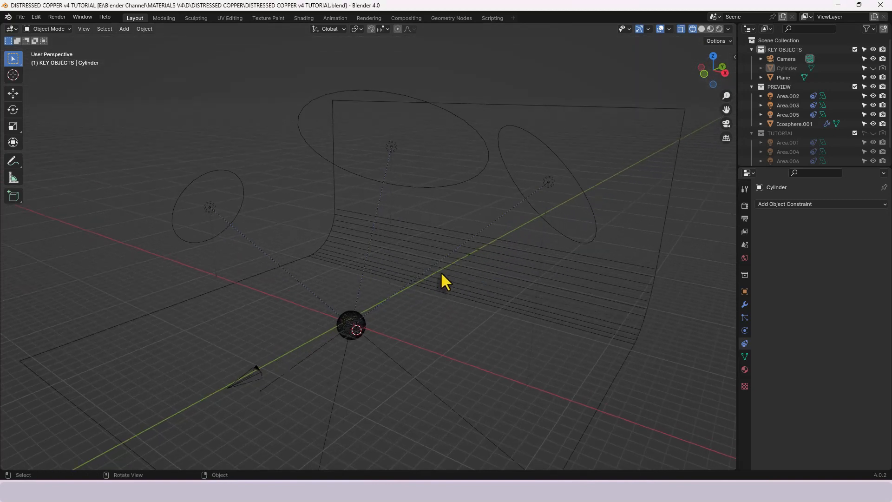
{"action": "mouse_move", "coordinate": [491, 269]}
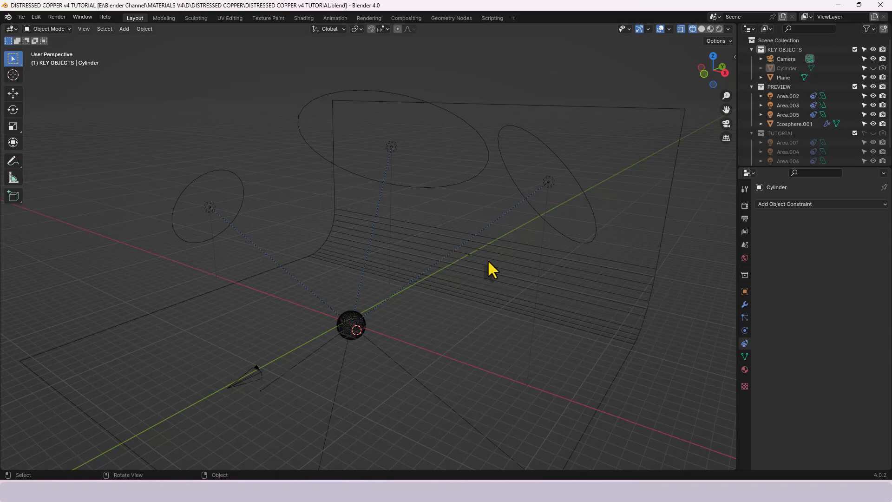
{"action": "mouse_move", "coordinate": [554, 215]}
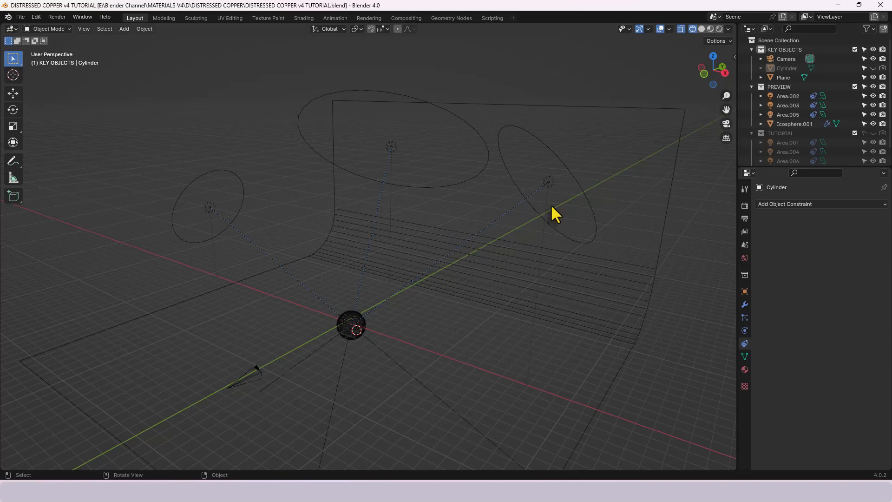
{"action": "mouse_move", "coordinate": [359, 333]}
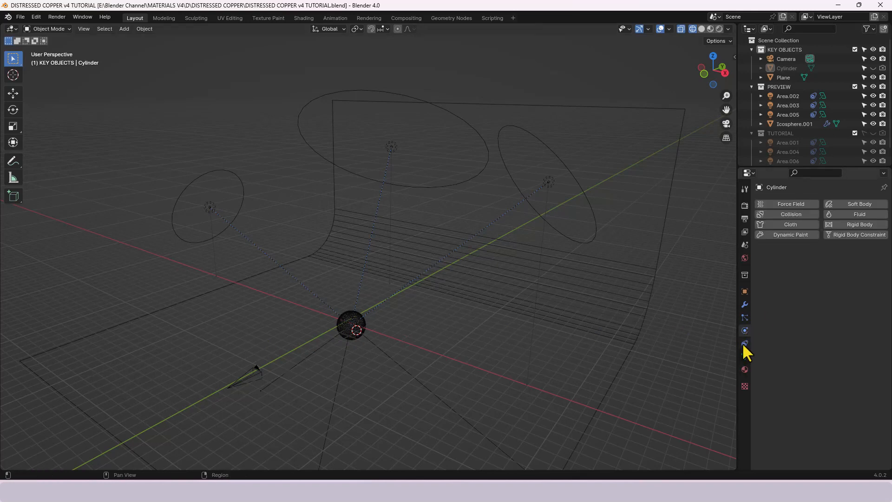
{"action": "left_click", "coordinate": [744, 343]}
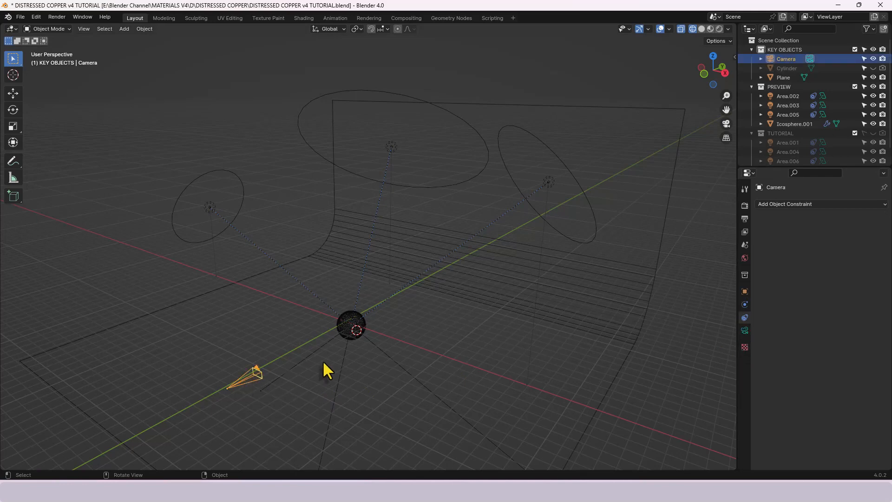
{"action": "mouse_move", "coordinate": [363, 364]}
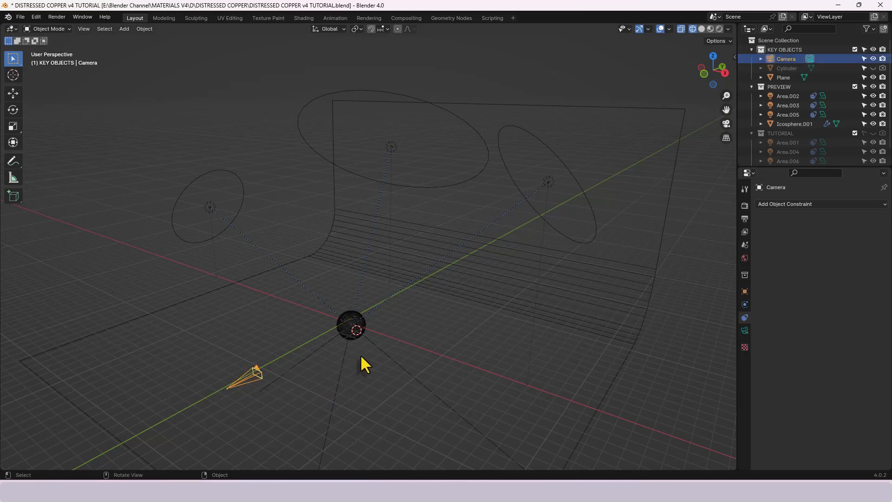
{"action": "left_click", "coordinate": [303, 18]}
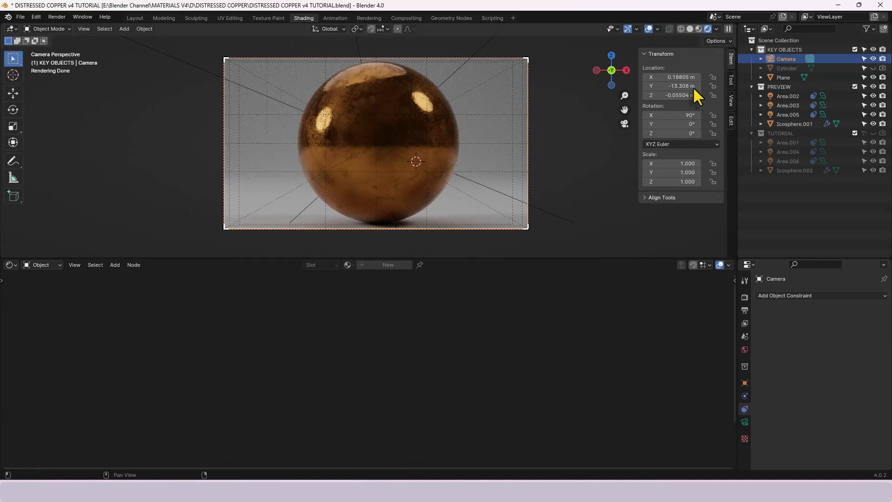
{"action": "mouse_move", "coordinate": [670, 279]}
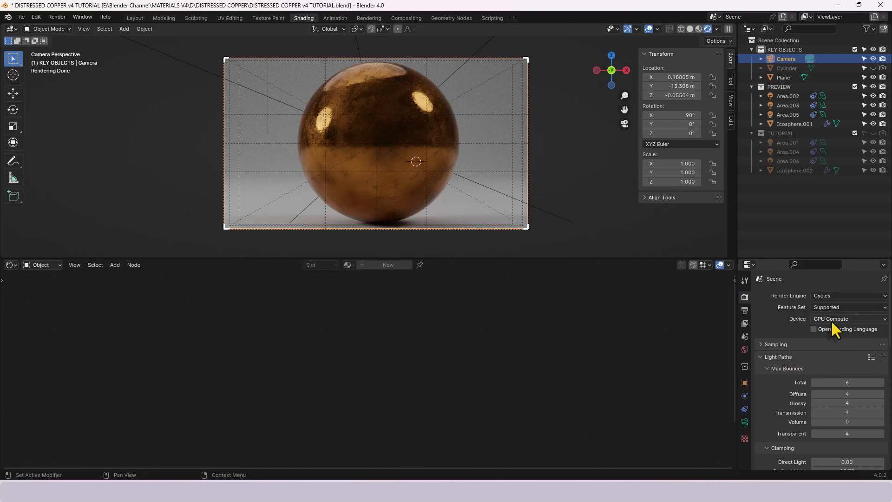
{"action": "mouse_move", "coordinate": [833, 318]}
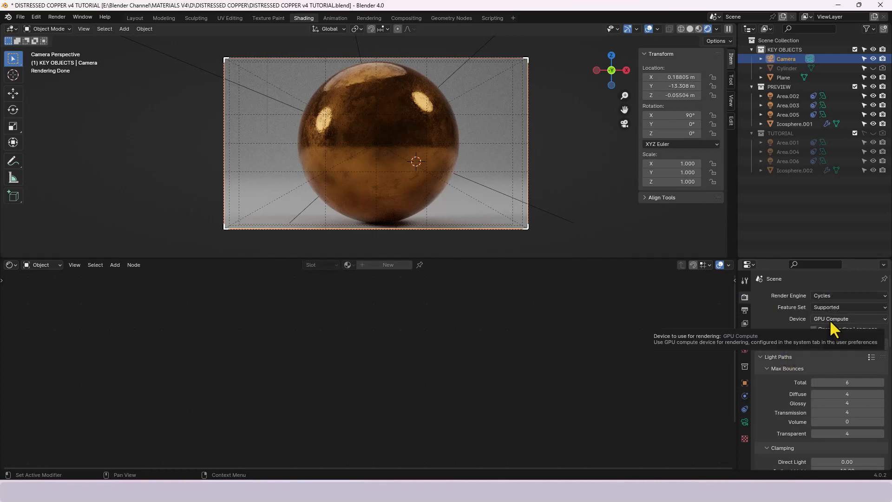
{"action": "mouse_move", "coordinate": [713, 344]}
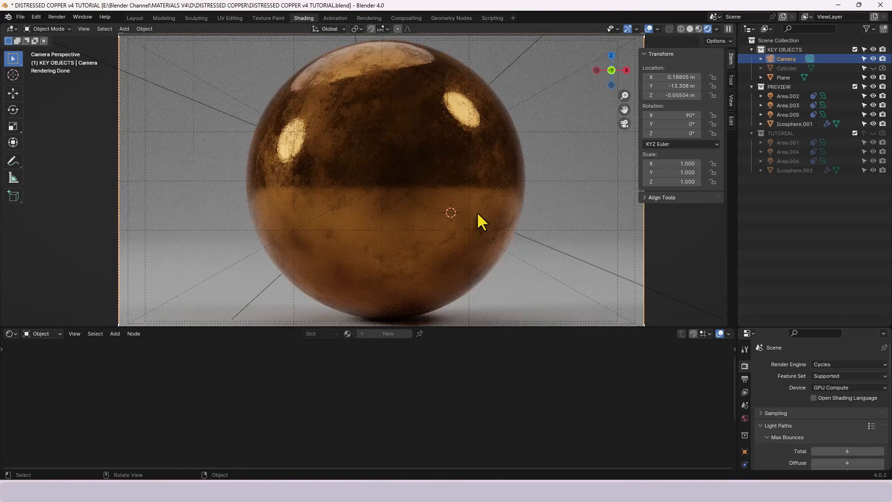
{"action": "mouse_move", "coordinate": [473, 248]}
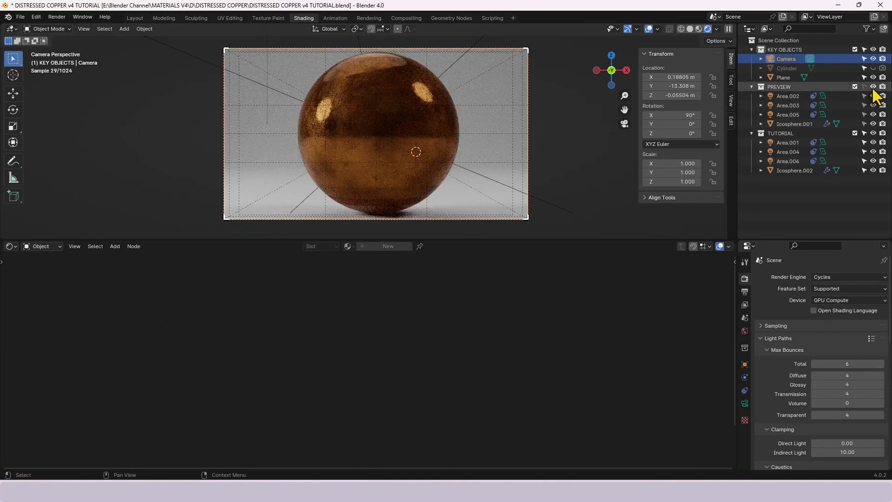
Hide the PREVIEW collection and give Icosphere.002 a new node material
{"action": "left_click", "coordinate": [854, 87]}
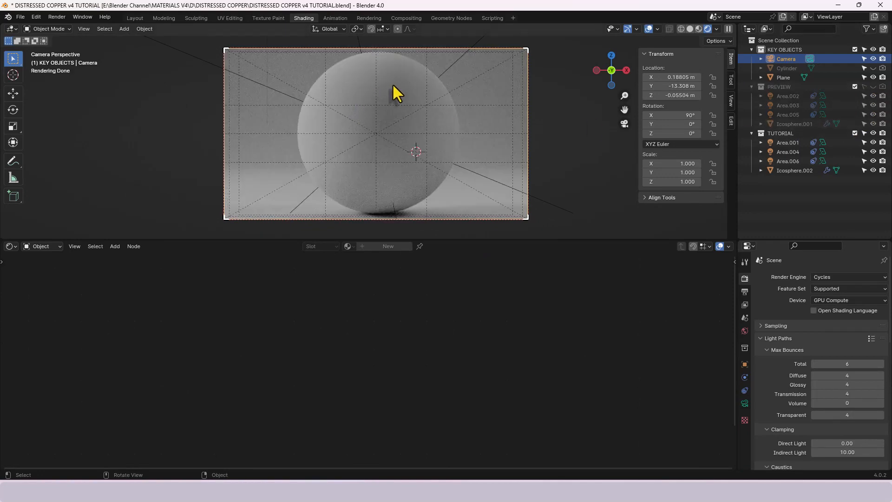
{"action": "left_click", "coordinate": [375, 134]}
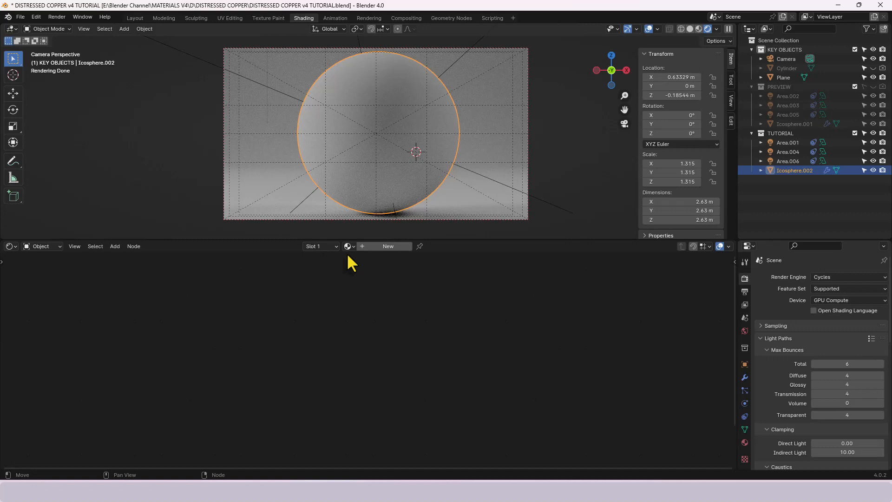
{"action": "left_click", "coordinate": [387, 245]}
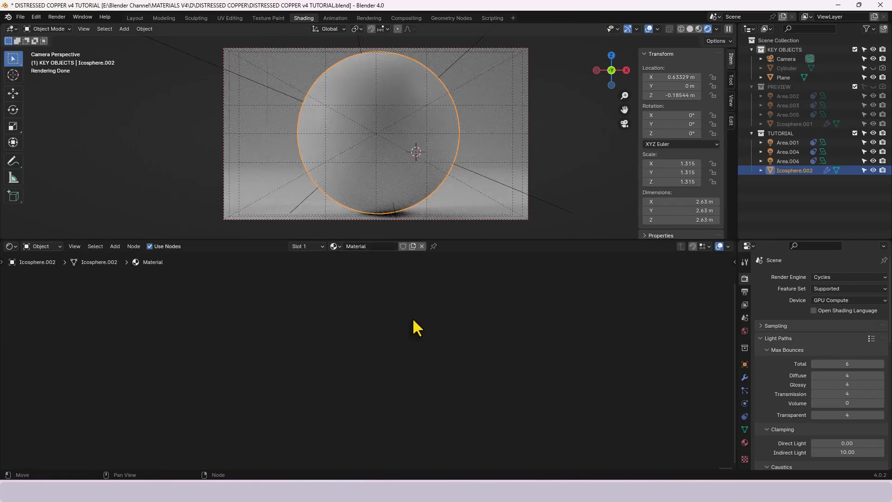
{"action": "mouse_move", "coordinate": [459, 344]}
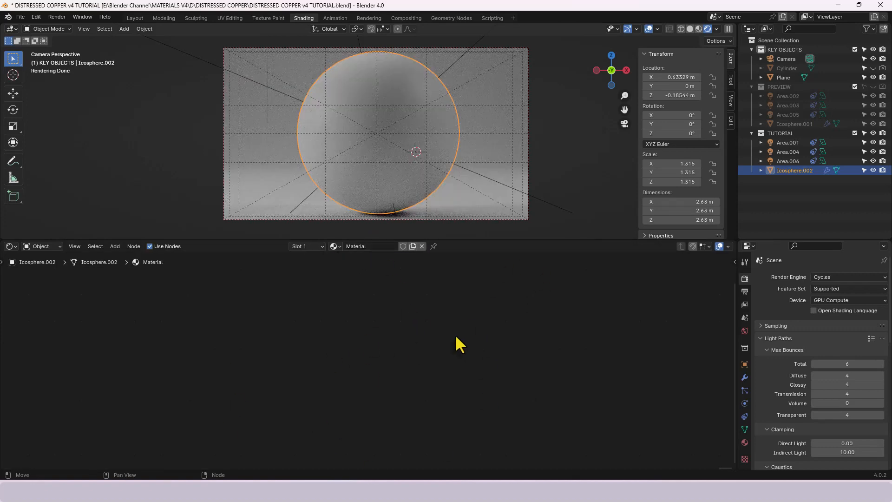
{"action": "mouse_move", "coordinate": [459, 294]}
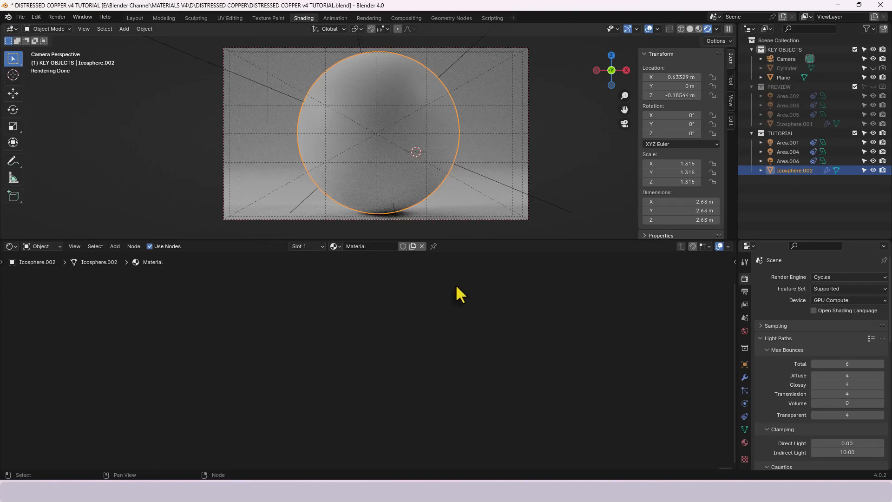
{"action": "mouse_move", "coordinate": [437, 328]}
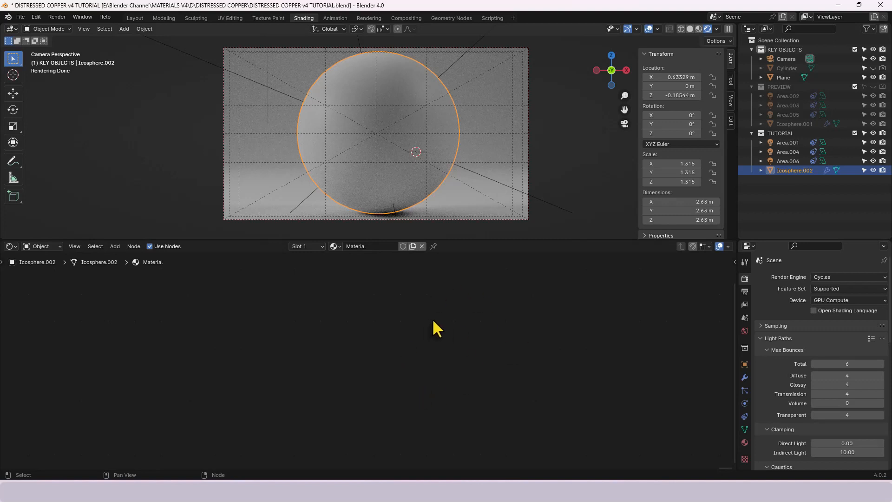
{"action": "mouse_move", "coordinate": [434, 344]}
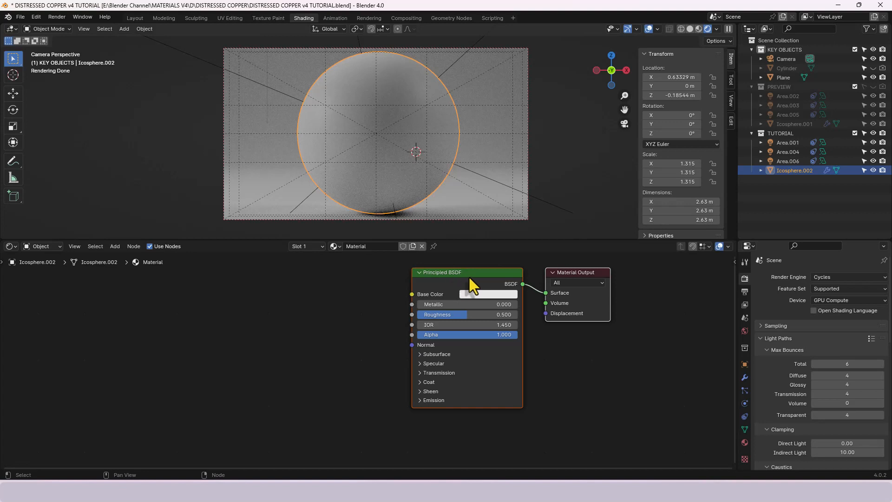
{"action": "mouse_move", "coordinate": [438, 346]}
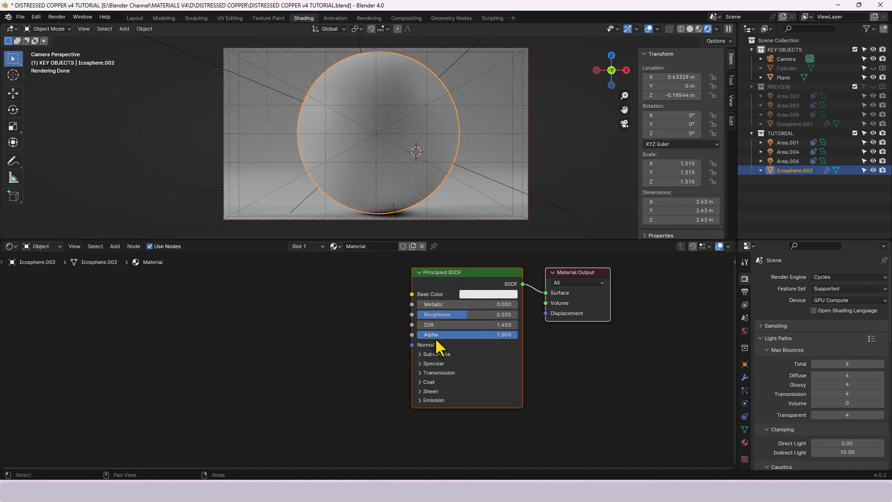
{"action": "mouse_move", "coordinate": [436, 361]}
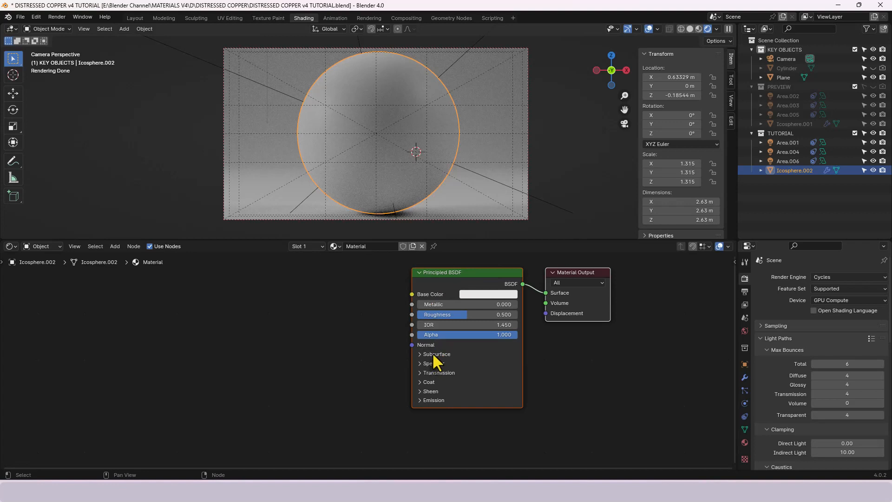
{"action": "mouse_move", "coordinate": [573, 351]}
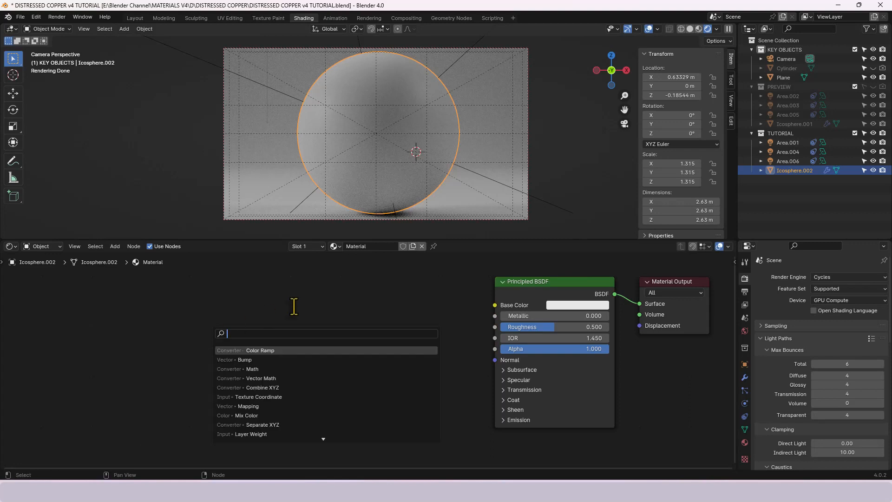
Feed a Texture Coordinate's Object output into a Noise Texture, plus a second noise
{"action": "type", "text": "TEXTURE"}
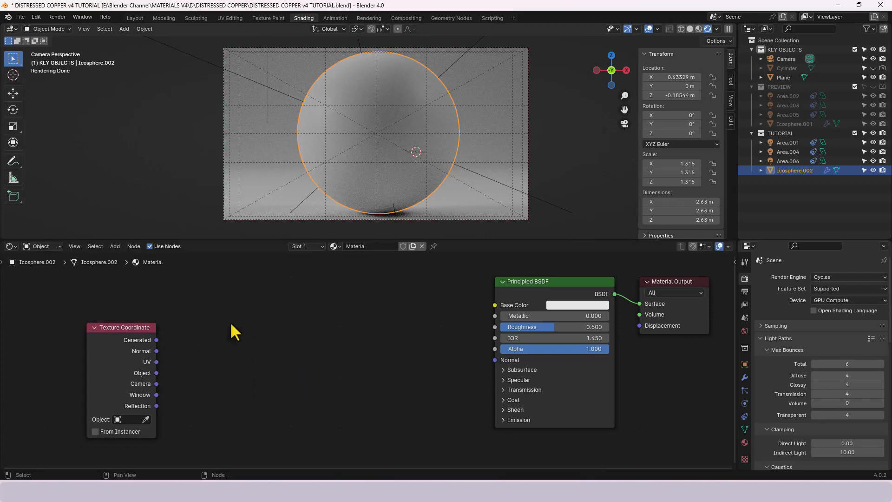
{"action": "mouse_move", "coordinate": [153, 378]}
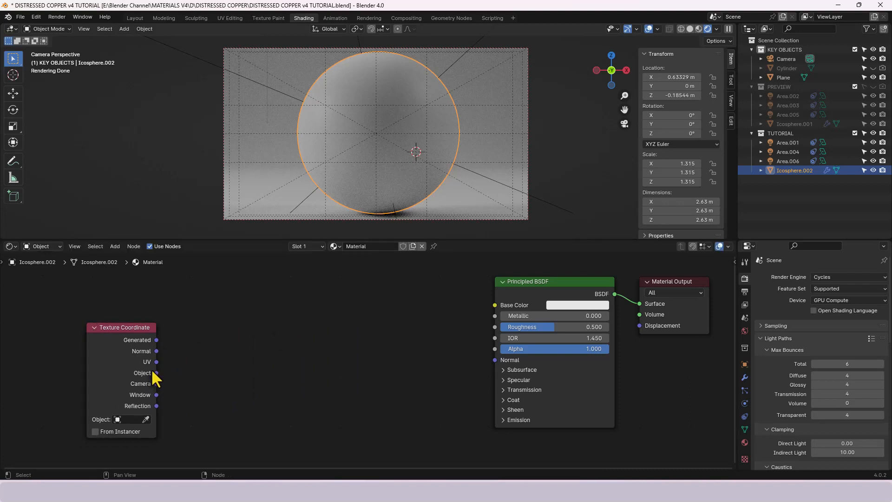
{"action": "mouse_move", "coordinate": [162, 386]}
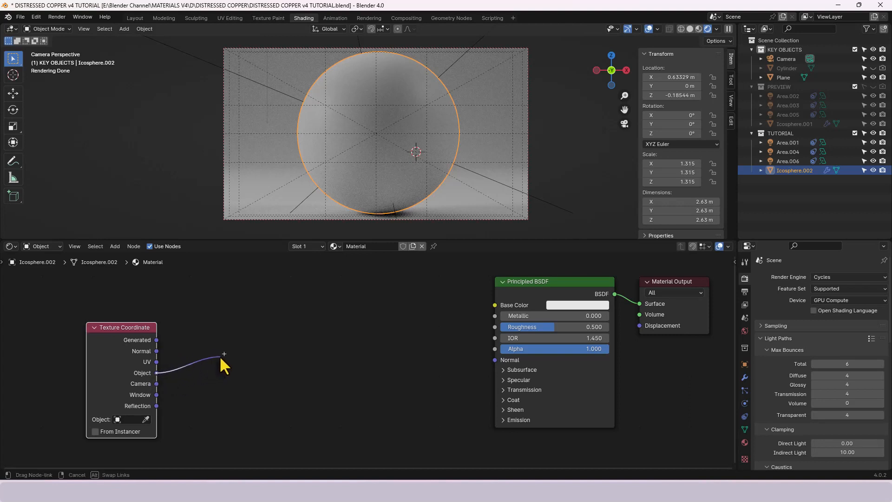
{"action": "left_click", "coordinate": [224, 353]}
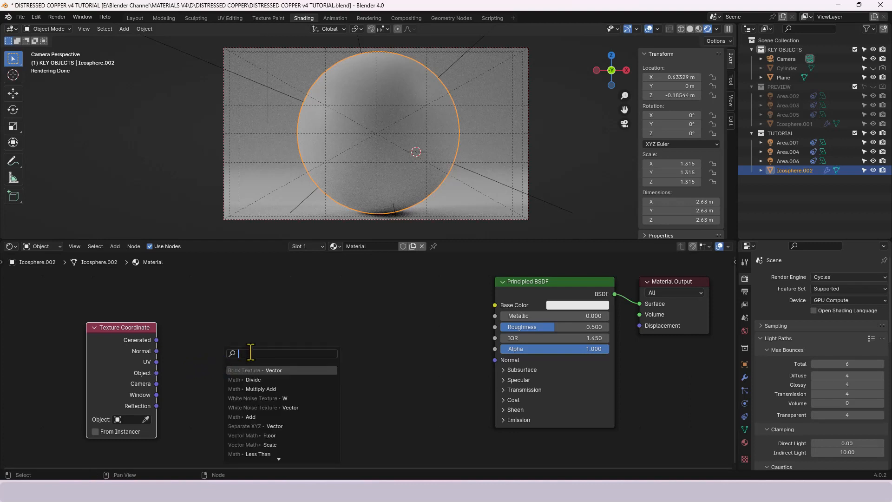
{"action": "type", "text": "NOISE"}
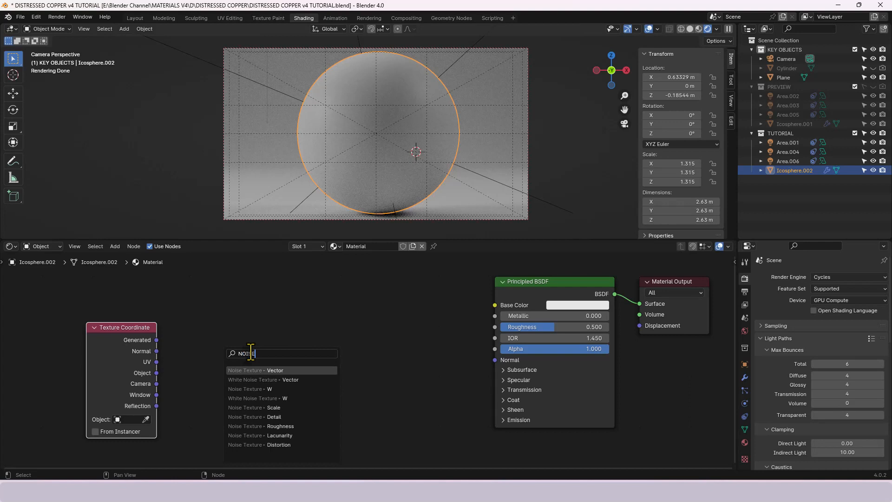
{"action": "left_click", "coordinate": [254, 371]}
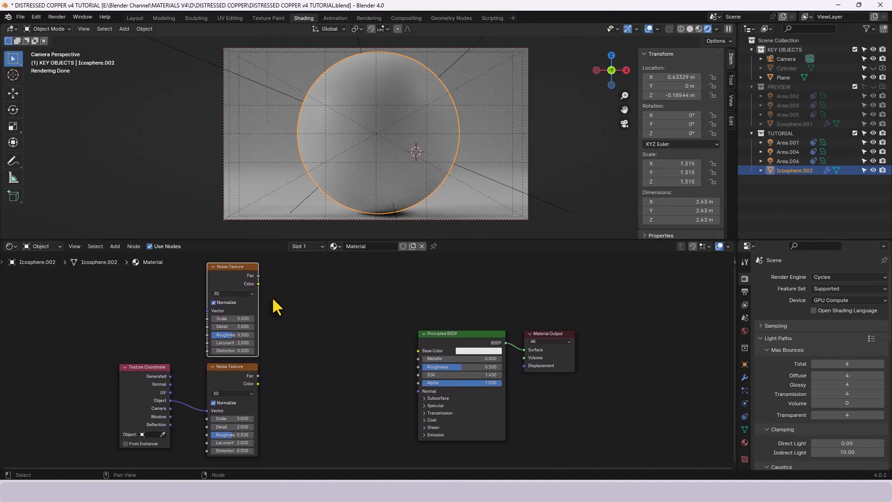
{"action": "mouse_move", "coordinate": [260, 293]}
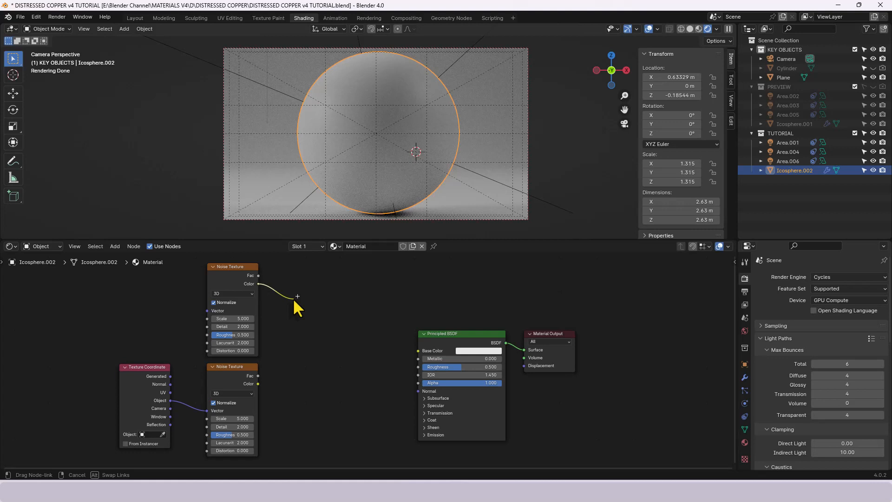
Insert a Color Ramp between the upper noise and Base Color, adjusting its stops
{"action": "left_click", "coordinate": [297, 296]}
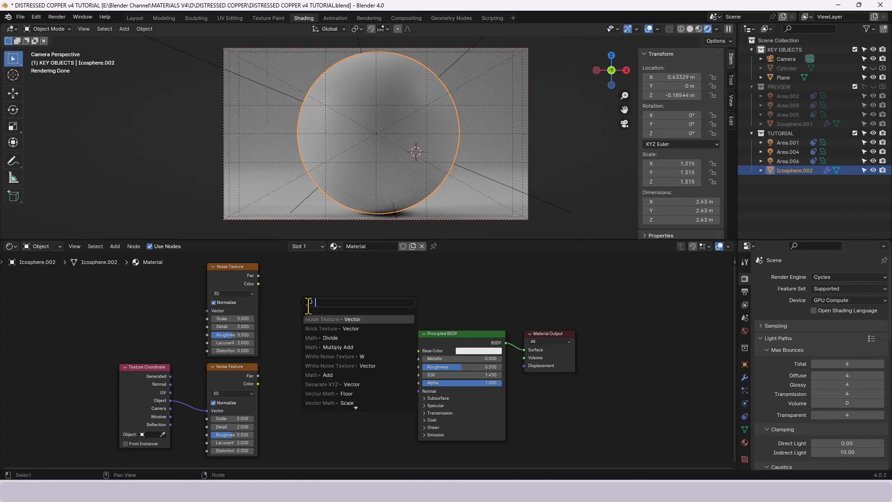
{"action": "type", "text": "COLOR RA"}
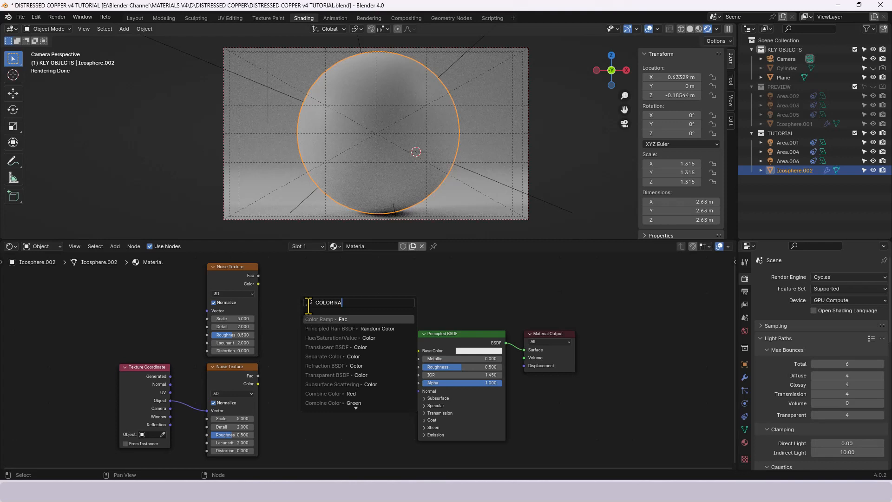
{"action": "left_click", "coordinate": [319, 318]}
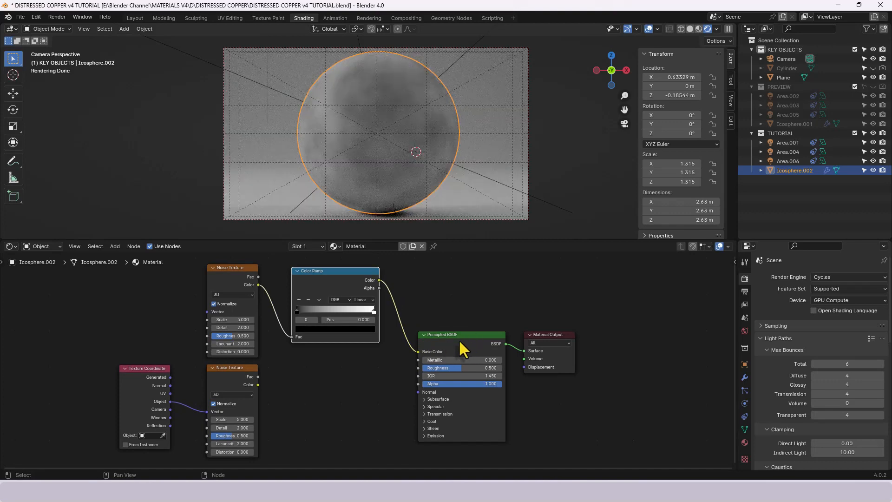
{"action": "mouse_move", "coordinate": [367, 127]}
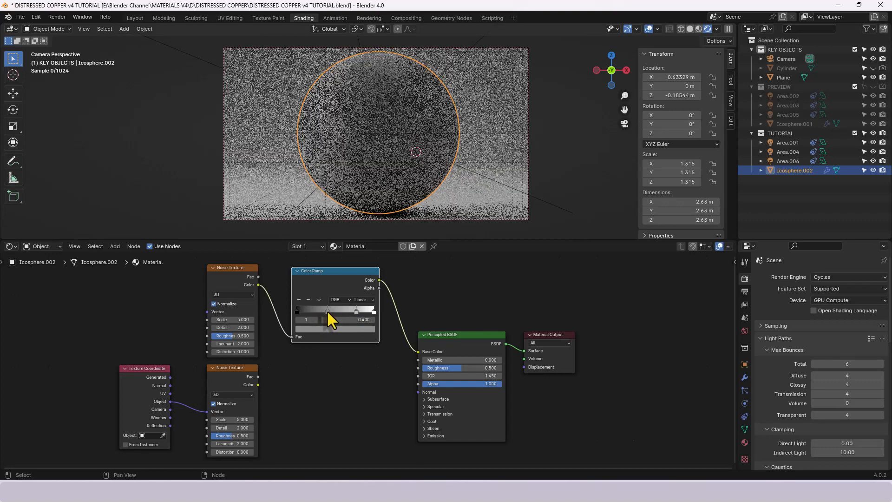
{"action": "left_click_drag", "start_coordinate": [327, 309], "coordinate": [330, 309]}
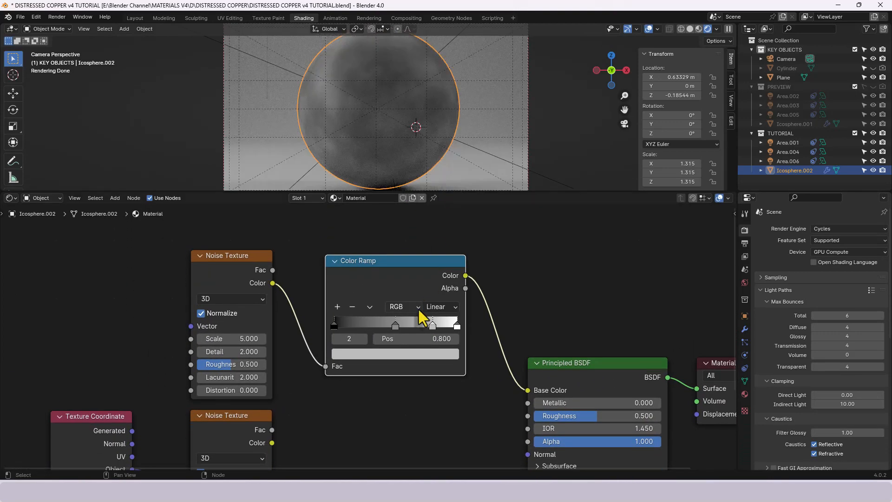
Tint the first and last ramp stops, giving the last a value of 0.938
{"action": "left_click", "coordinate": [335, 322]}
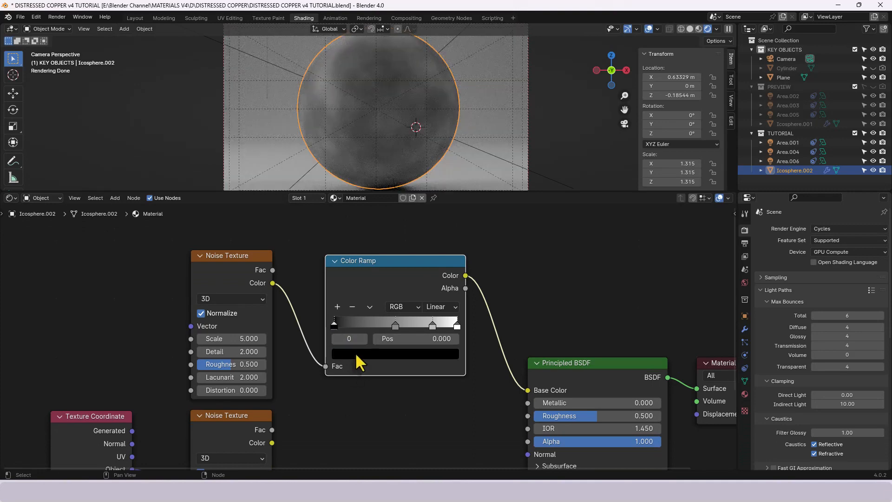
{"action": "left_click", "coordinate": [395, 353]}
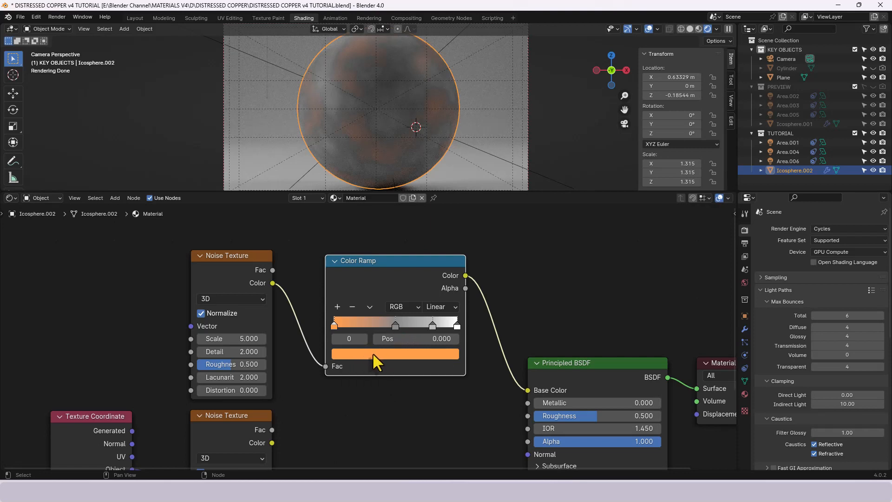
{"action": "mouse_move", "coordinate": [395, 356]}
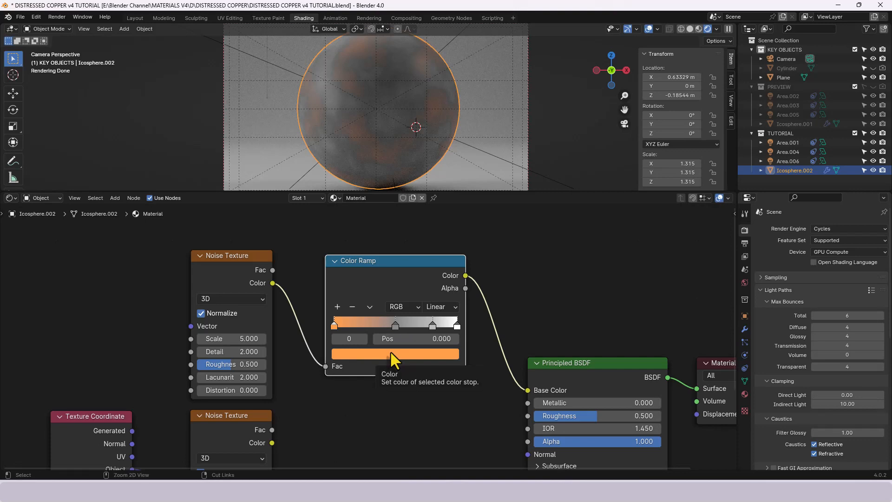
{"action": "mouse_move", "coordinate": [442, 373]}
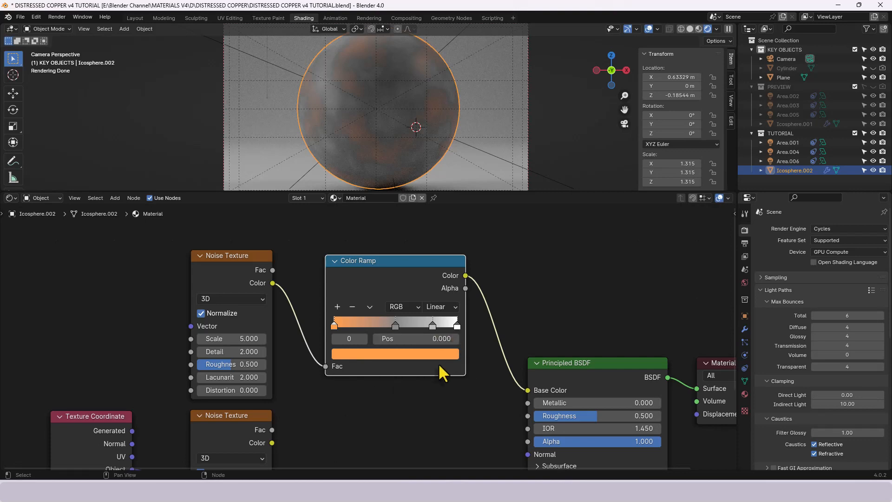
{"action": "left_click", "coordinate": [455, 324]}
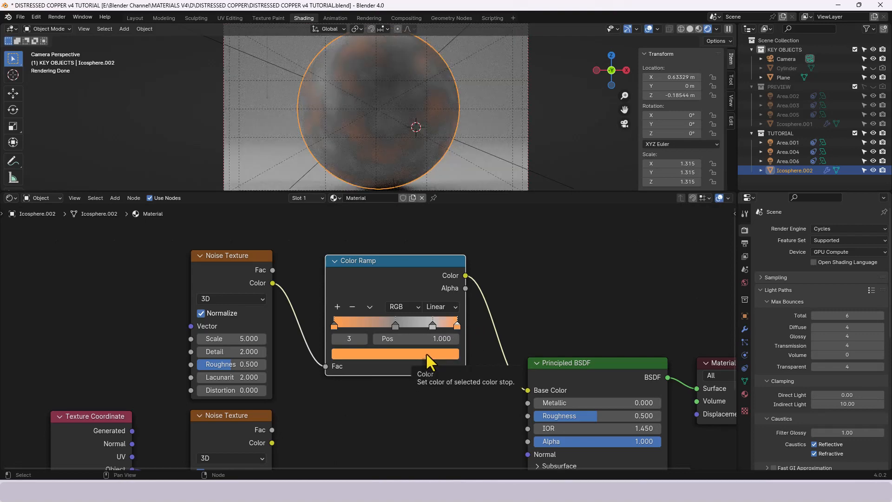
{"action": "left_click", "coordinate": [395, 325]}
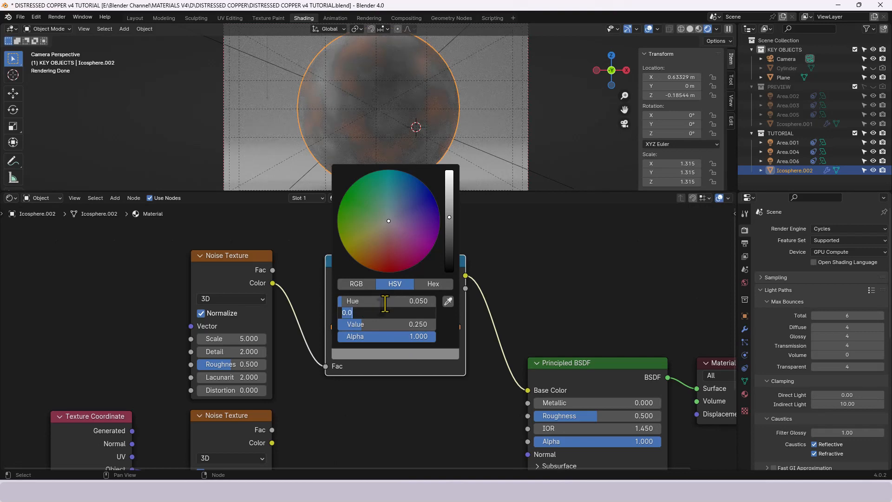
{"action": "type", "text": ".938"}
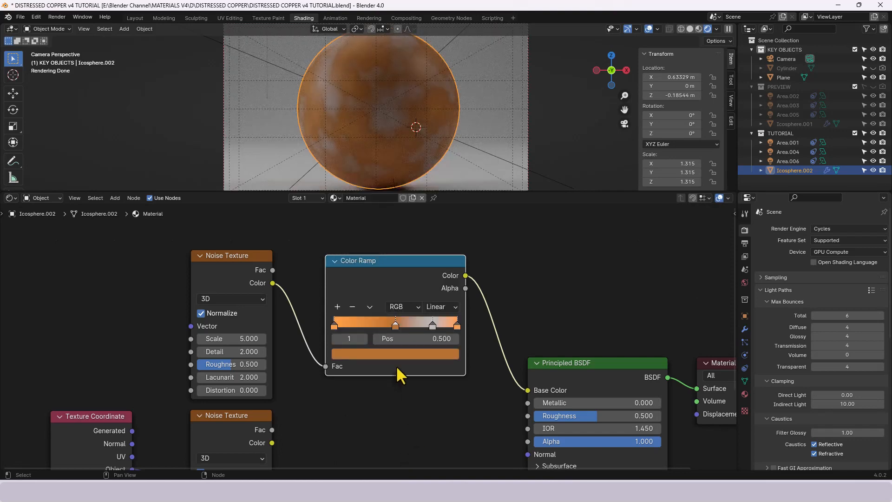
Colour the stop at position 0.8 a dark copper with values 0.765 and 0.008
{"action": "left_click", "coordinate": [432, 324]}
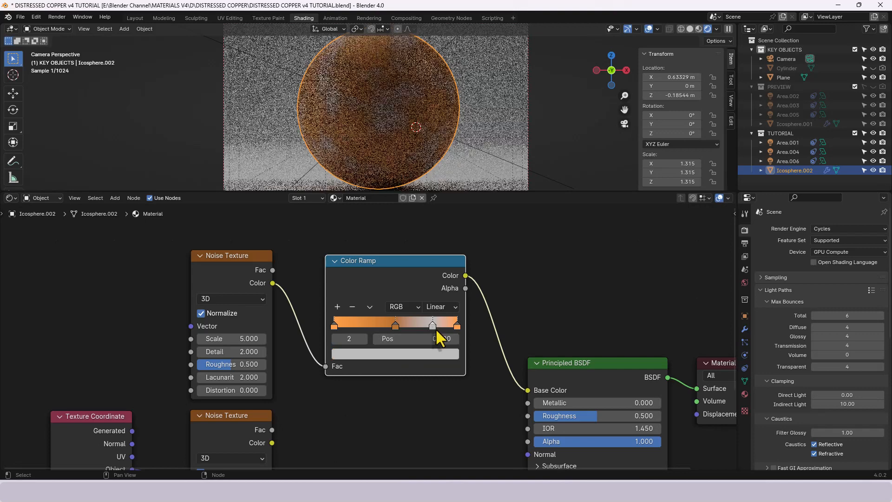
{"action": "left_click", "coordinate": [394, 324]}
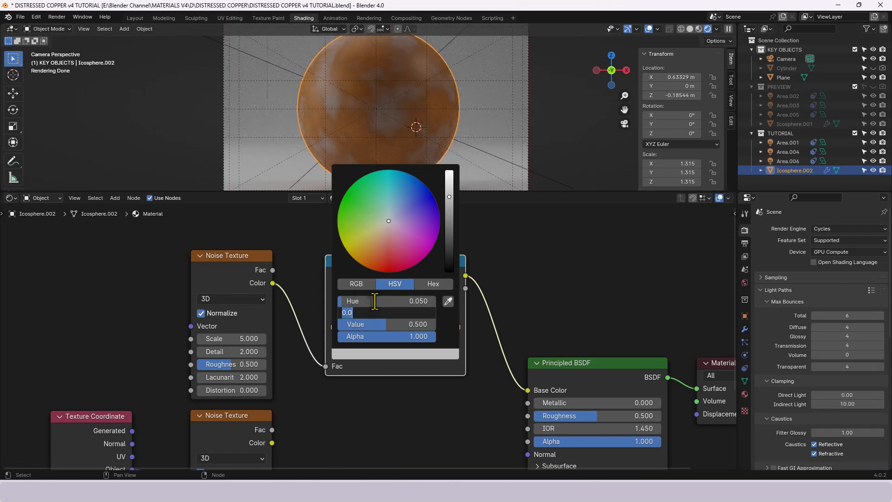
{"action": "type", "text": ".765"}
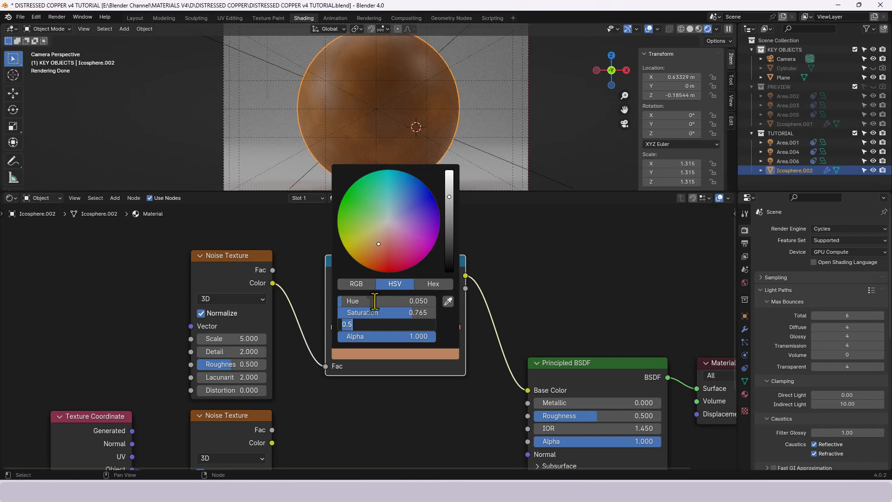
{"action": "type", "text": ".008"}
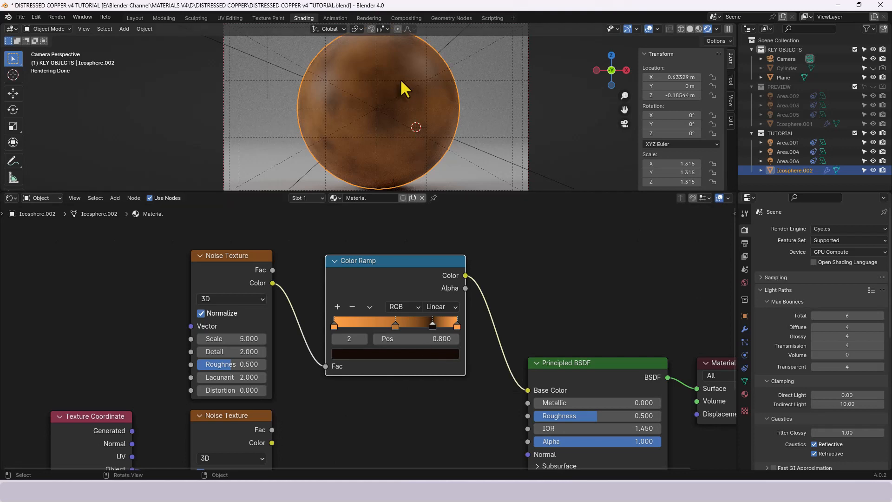
{"action": "mouse_move", "coordinate": [344, 141]}
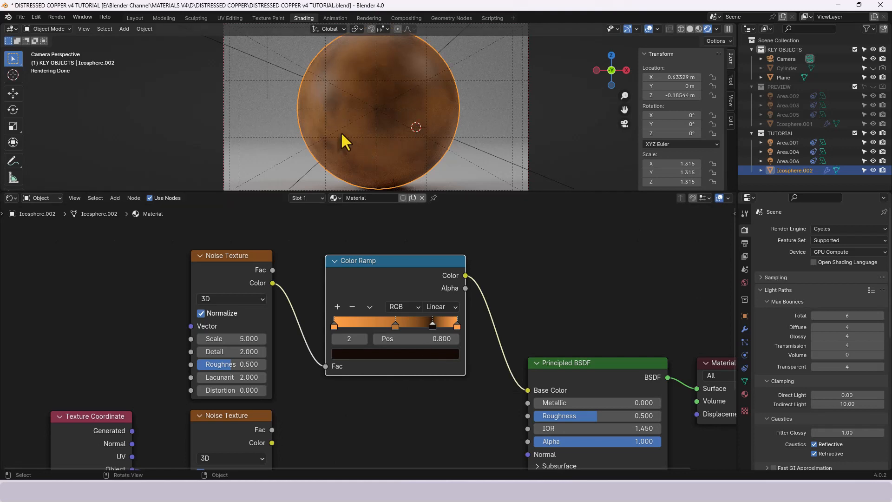
{"action": "mouse_move", "coordinate": [399, 224]}
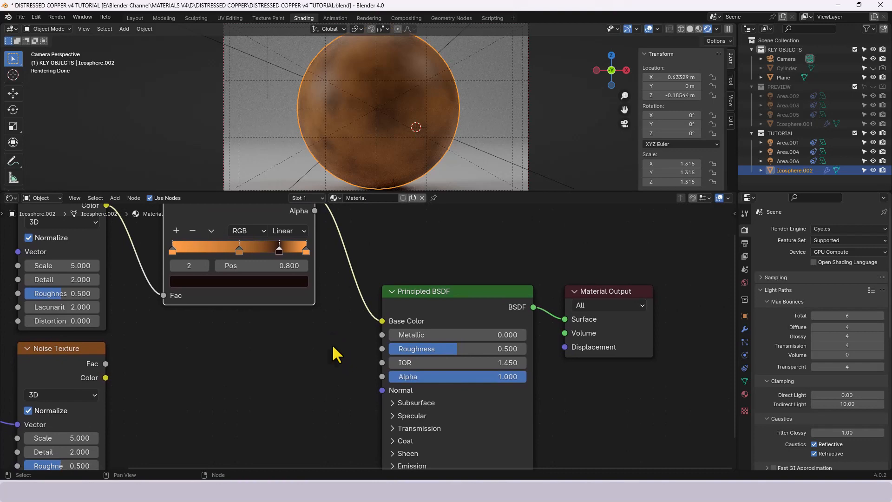
{"action": "mouse_move", "coordinate": [423, 338]}
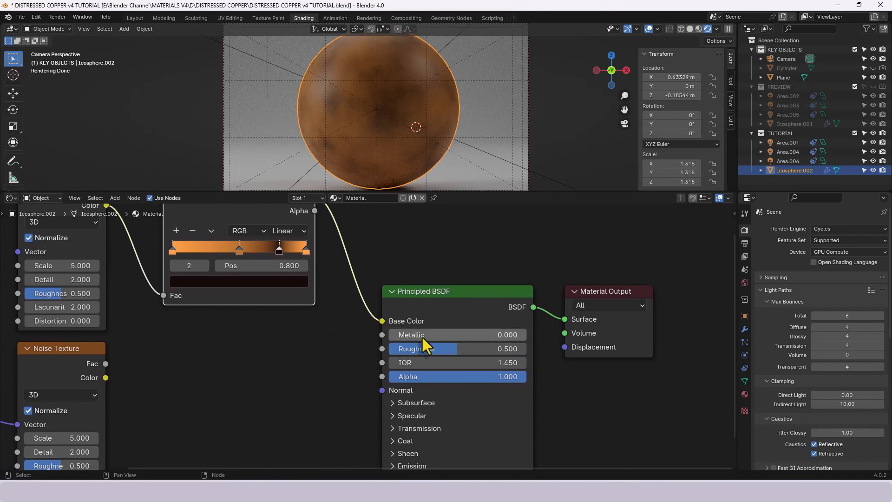
Set the Principled BSDF Metallic value to 0.9
{"action": "double_click", "coordinate": [457, 334]}
{"action": "type", "text": "0.900"}
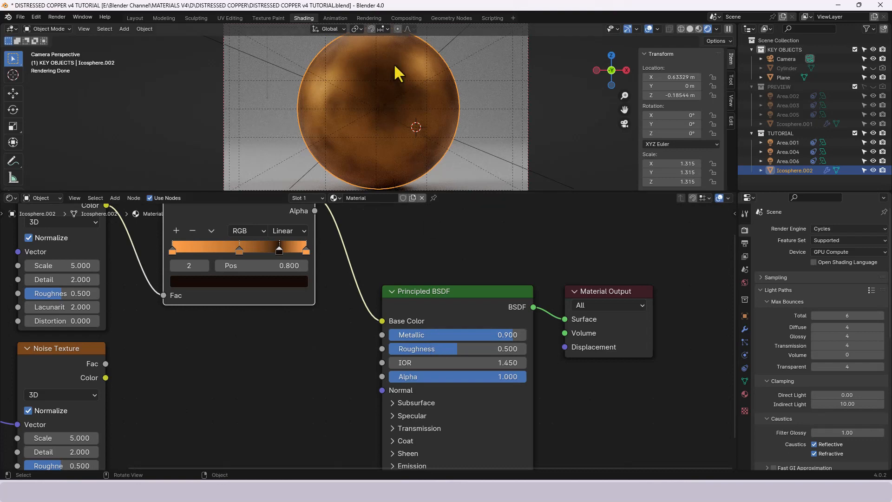
{"action": "mouse_move", "coordinate": [426, 77]}
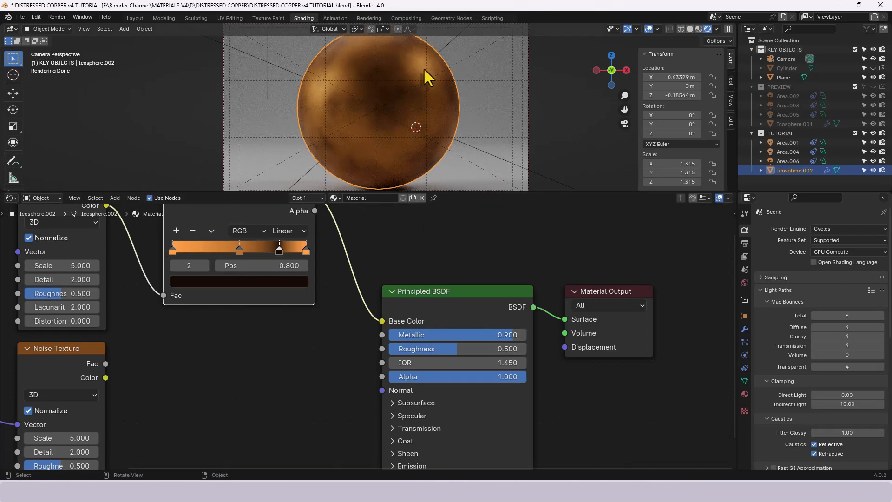
{"action": "mouse_move", "coordinate": [444, 353]}
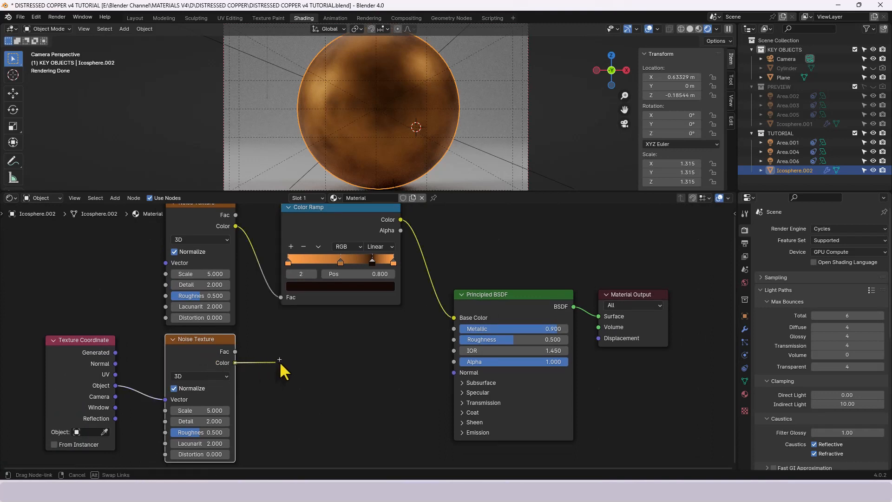
Add a Musgrave Texture from the lower noise with Detail 15 driving Roughness
{"action": "type", "text": "MUS"}
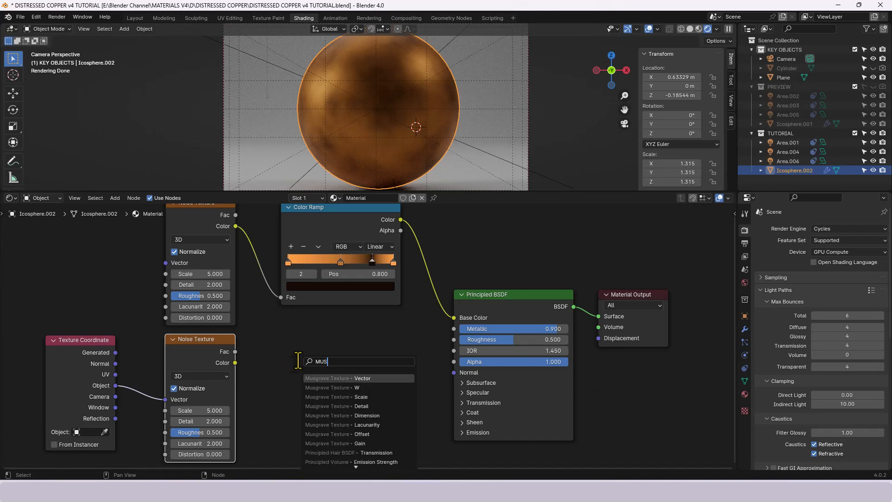
{"action": "left_click", "coordinate": [334, 378]}
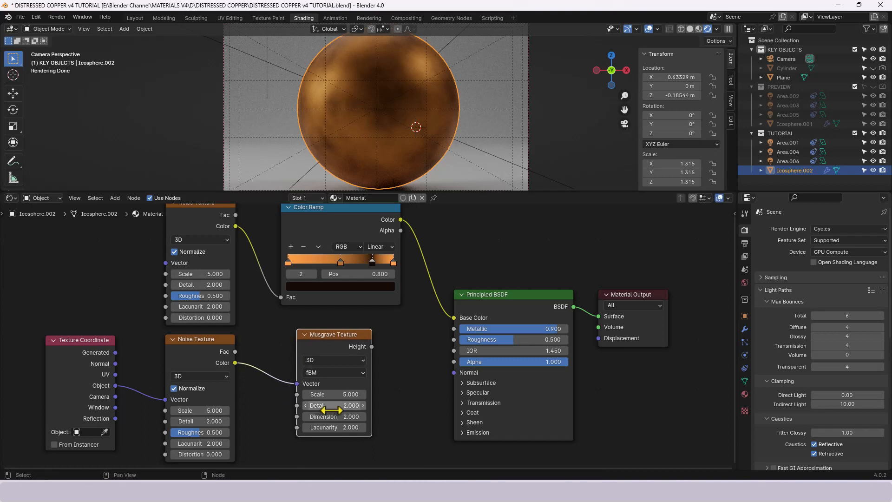
{"action": "mouse_move", "coordinate": [333, 373]}
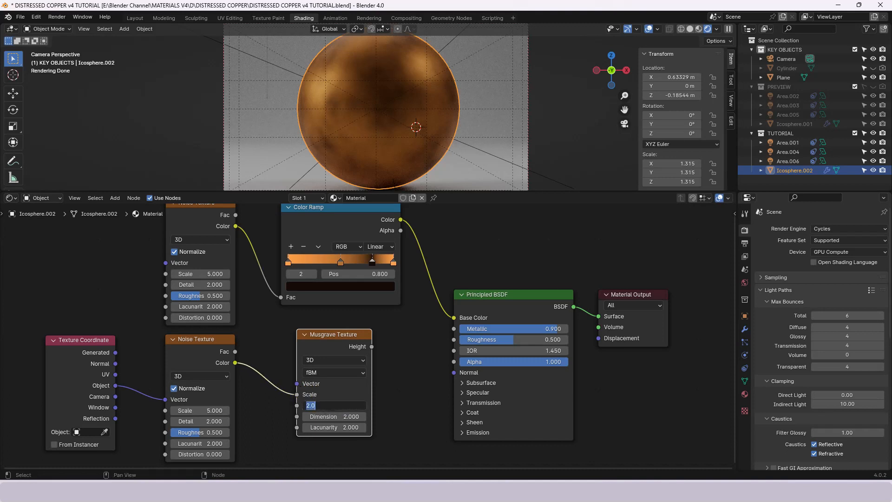
{"action": "type", "text": "15"}
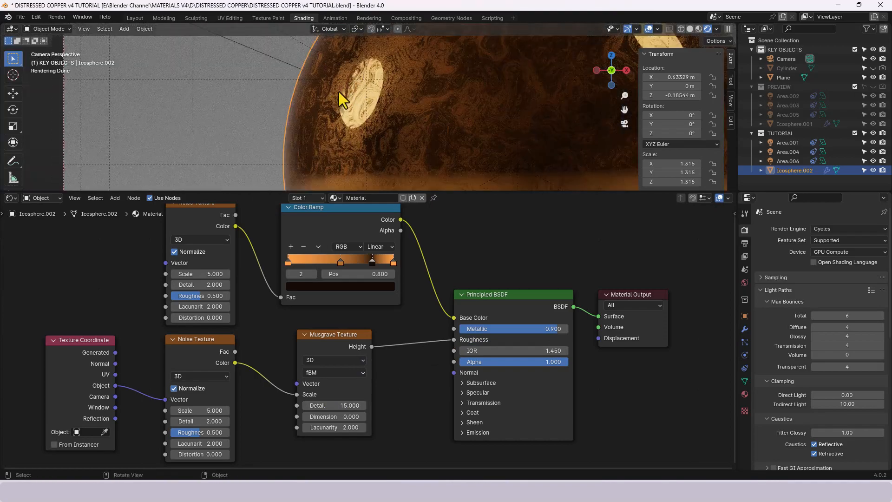
{"action": "mouse_move", "coordinate": [370, 168]}
{"action": "type", "text": ".75"}
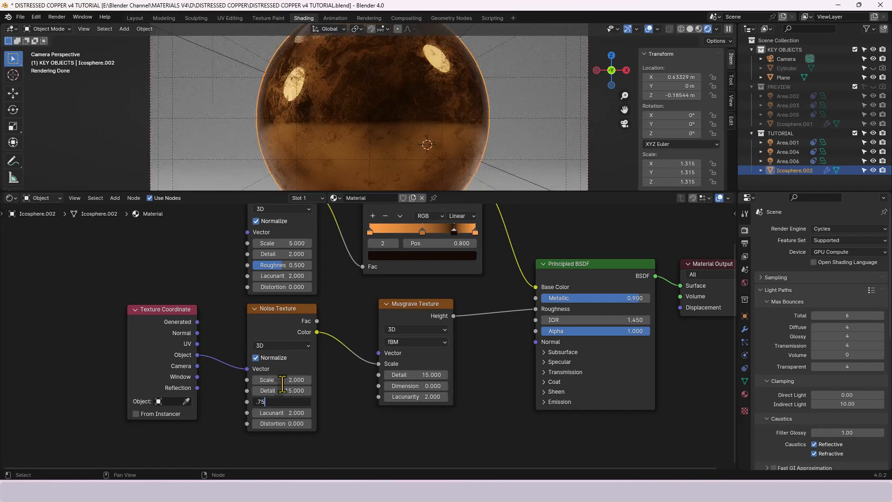
Confirm the lower noise's Scale 2, Detail 15 and Roughness 0.75
{"action": "key", "text": "Return"}
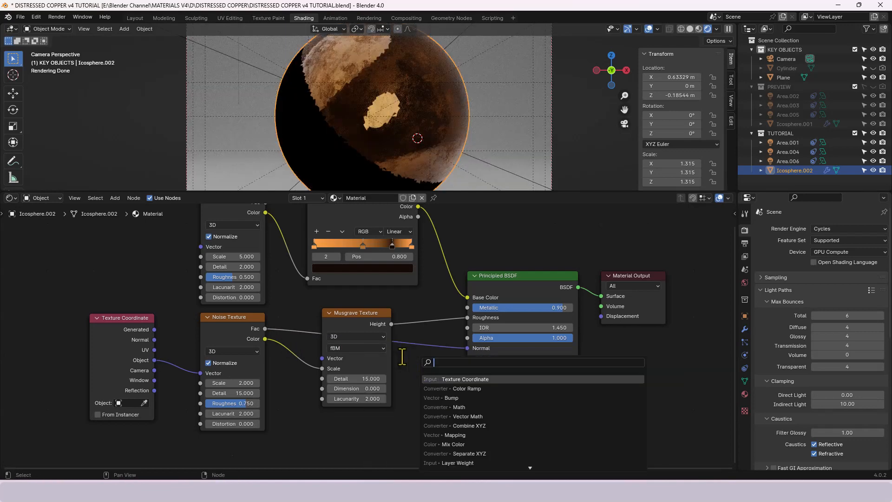
Wire the noise into a Bump node's Height at strength 0.02 on the BSDF normal
{"action": "left_click", "coordinate": [452, 396]}
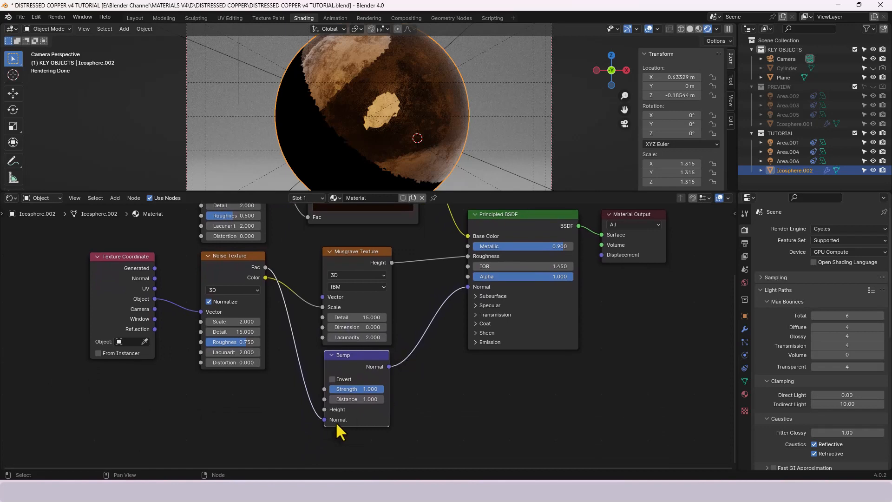
{"action": "mouse_move", "coordinate": [271, 277]}
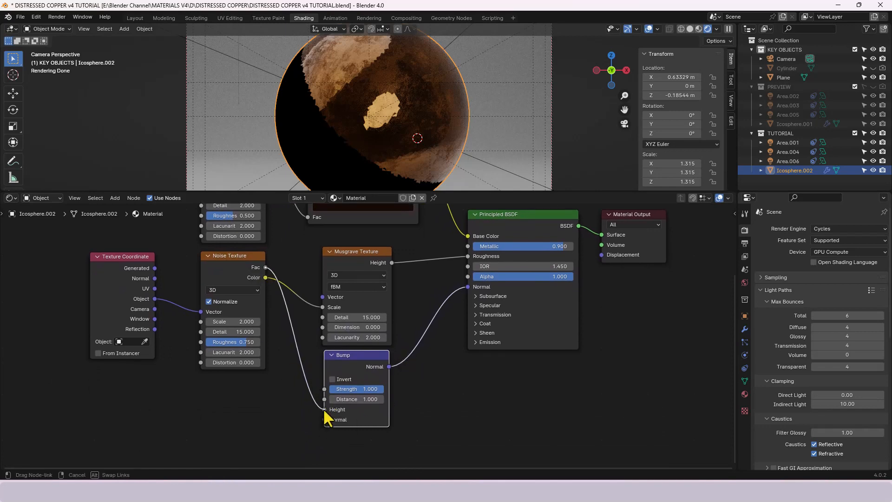
{"action": "left_click", "coordinate": [364, 399]}
{"action": "type", "text": ".02"}
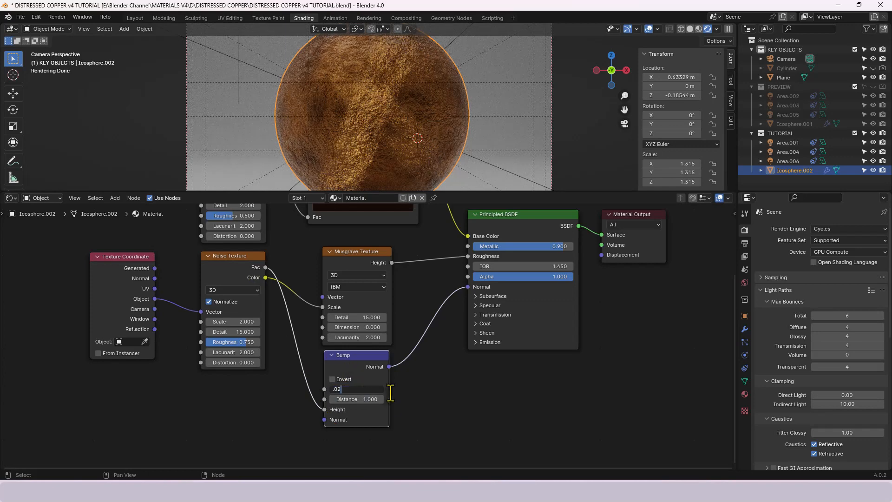
{"action": "key", "text": "Return"}
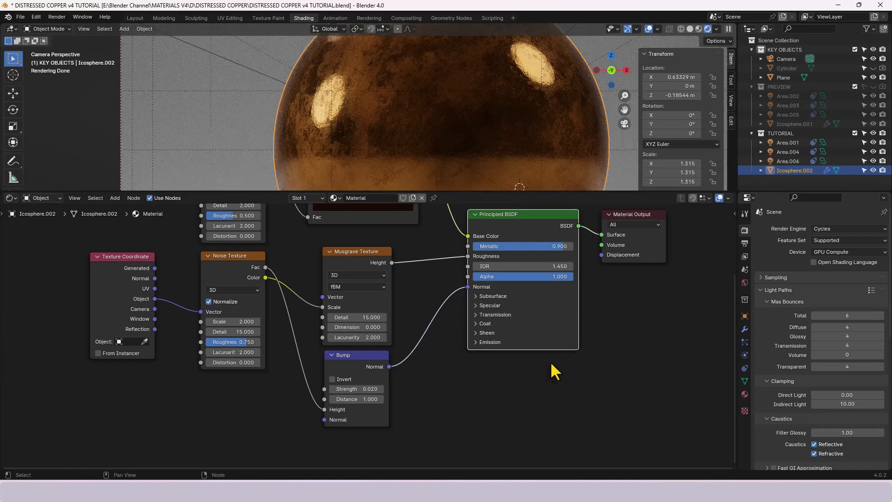
{"action": "mouse_move", "coordinate": [547, 301]}
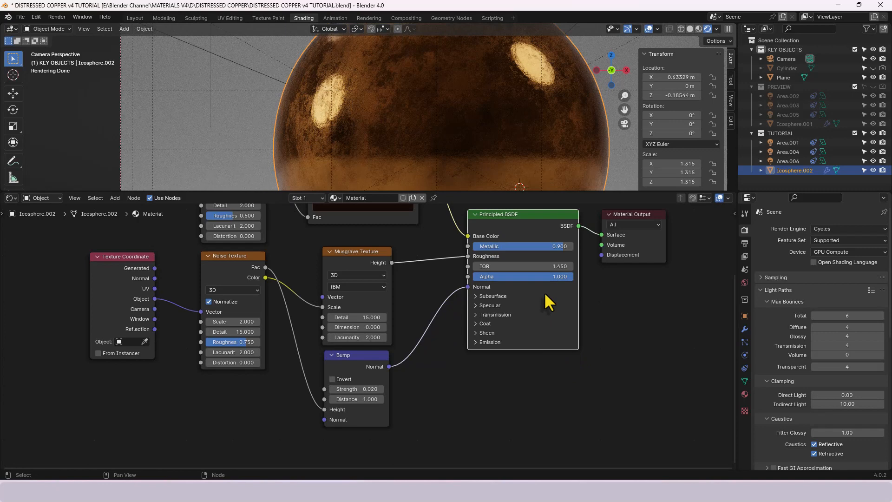
{"action": "mouse_move", "coordinate": [500, 316]}
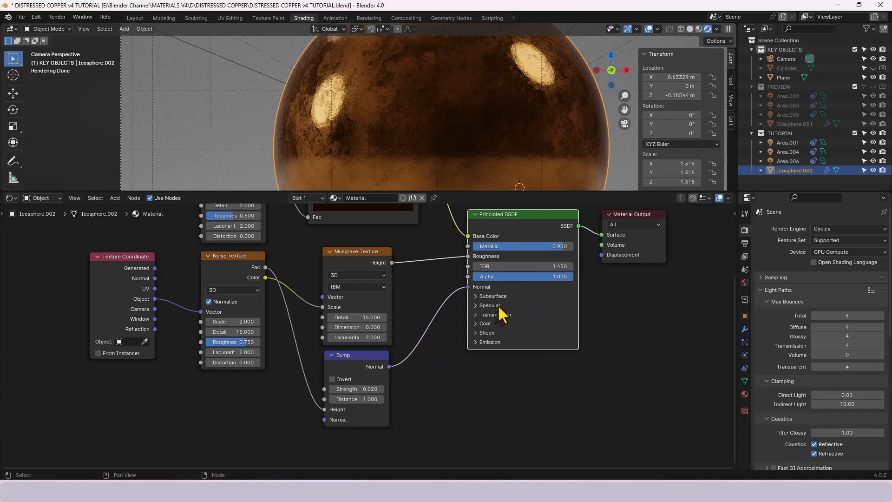
{"action": "mouse_move", "coordinate": [499, 316]}
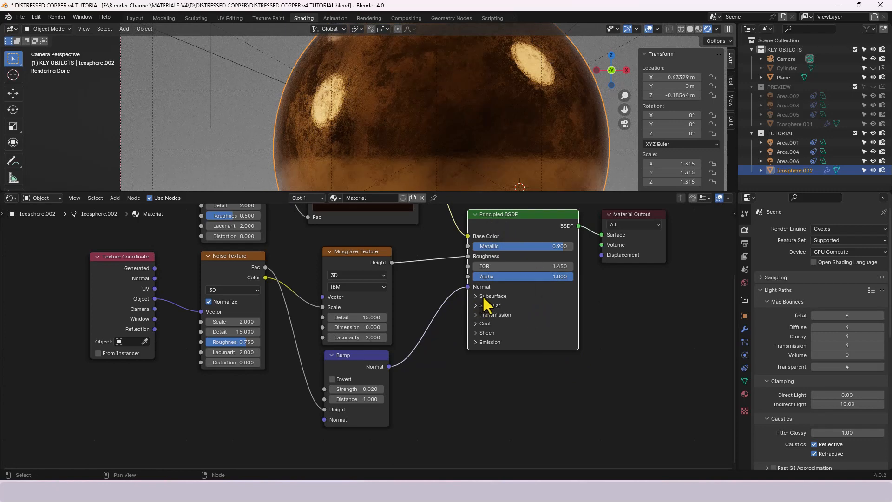
Set the subsurface method to Random Walk (Skin)
{"action": "left_click", "coordinate": [475, 296]}
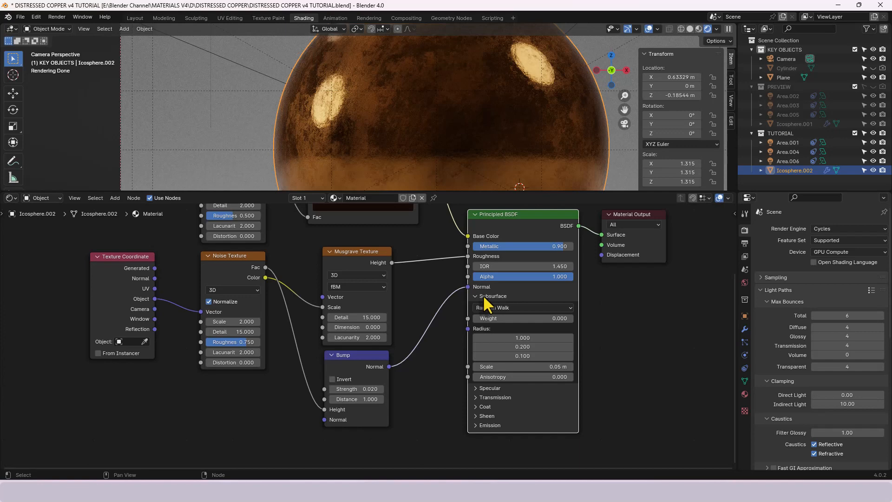
{"action": "left_click", "coordinate": [522, 308]}
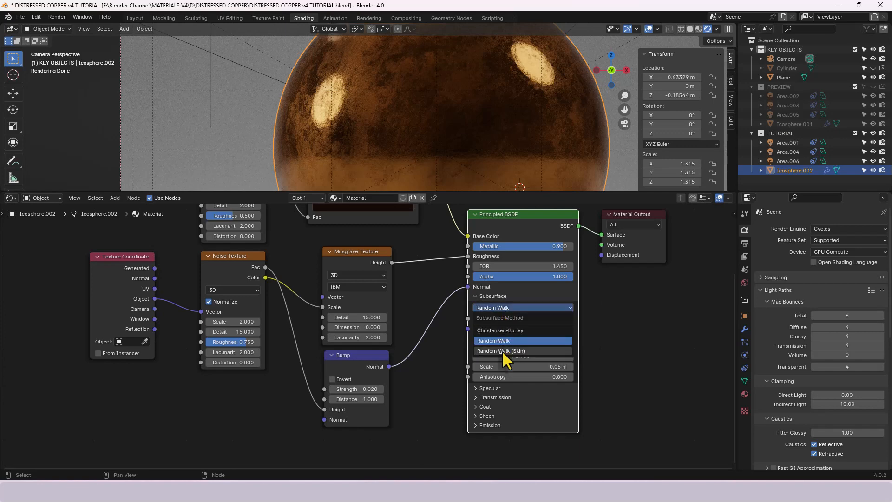
{"action": "left_click", "coordinate": [501, 350]}
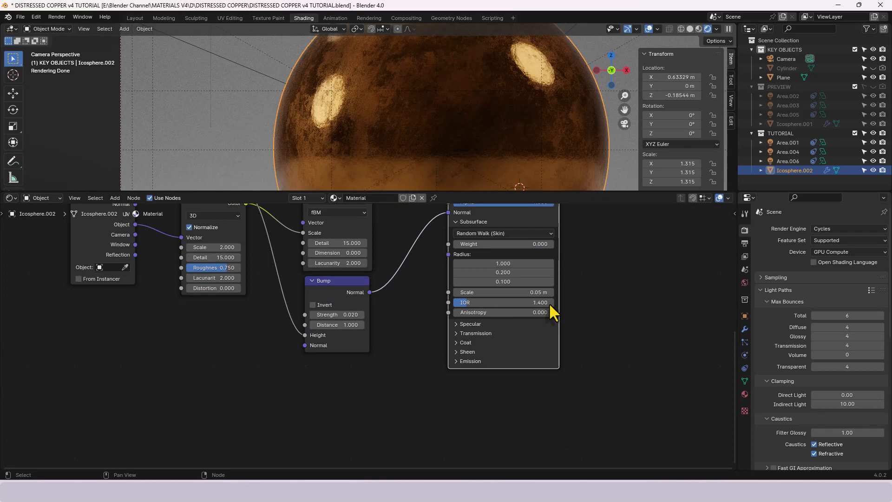
Switch specular distribution to GGX and set Anisotropic to 0.455
{"action": "left_click", "coordinate": [470, 323]}
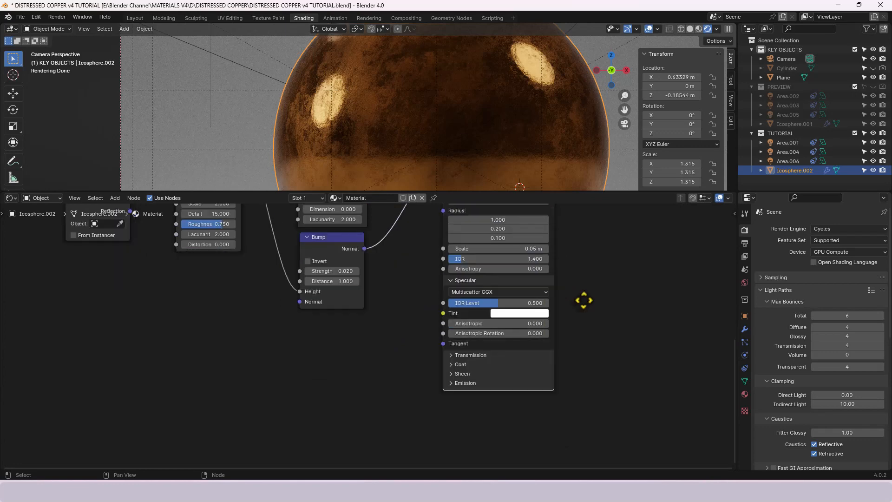
{"action": "left_click", "coordinate": [498, 291]}
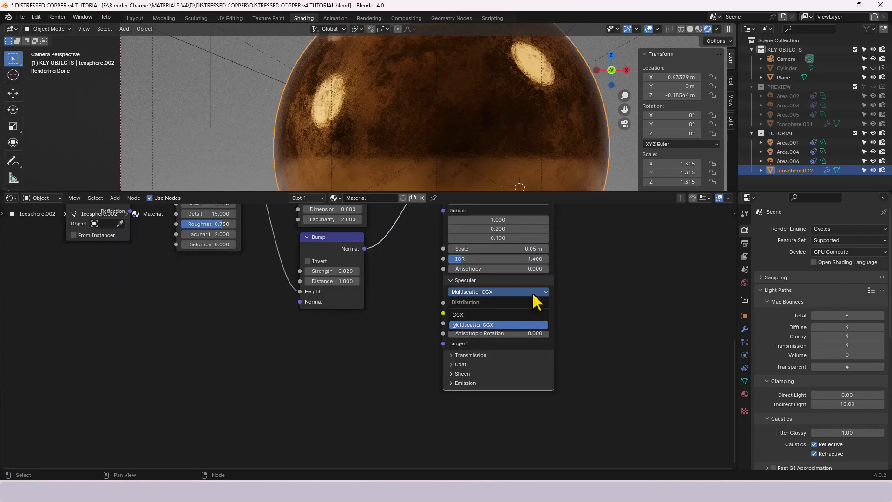
{"action": "left_click", "coordinate": [457, 314]}
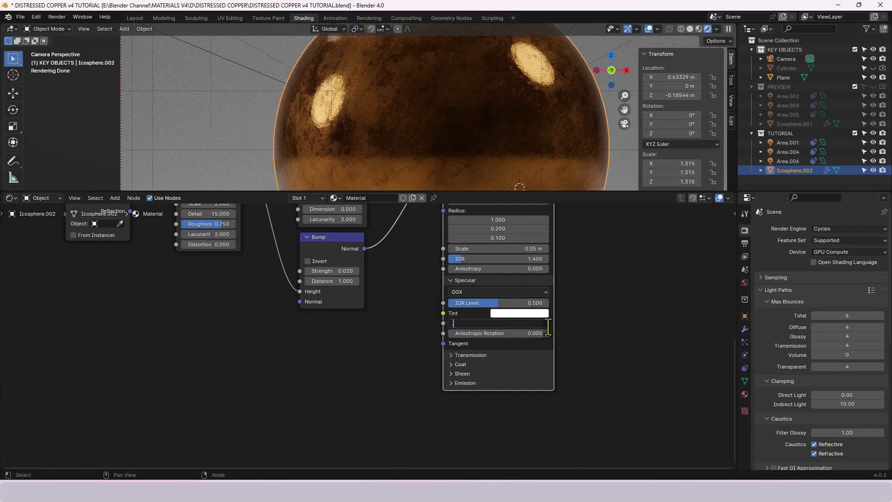
{"action": "type", "text": ".455"}
{"action": "left_click", "coordinate": [498, 333]}
{"action": "type", "text": "0.173"}
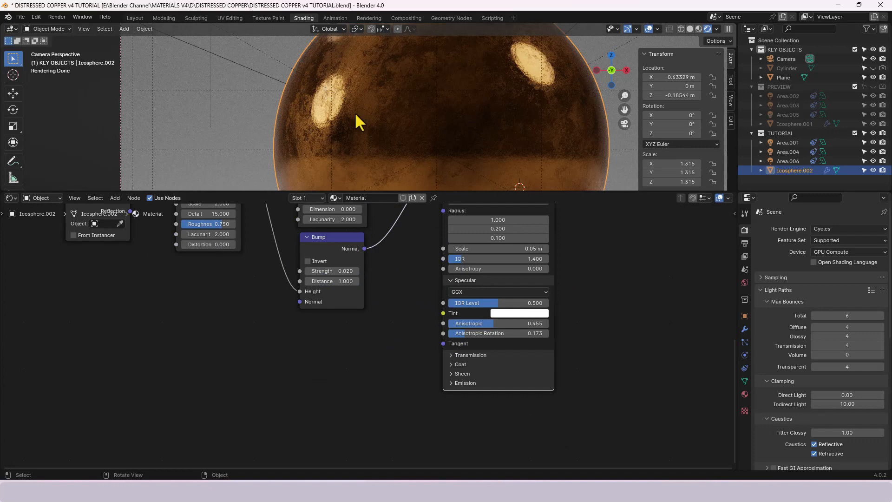
{"action": "mouse_move", "coordinate": [333, 108]}
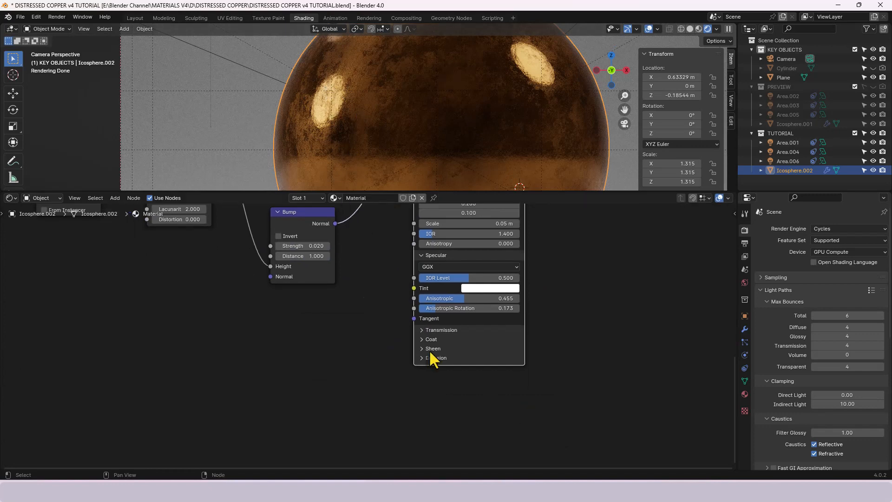
Set the coat weight to 0.038 on the Principled BSDF, leaving coat roughness at 0.03
{"action": "left_click", "coordinate": [441, 329]}
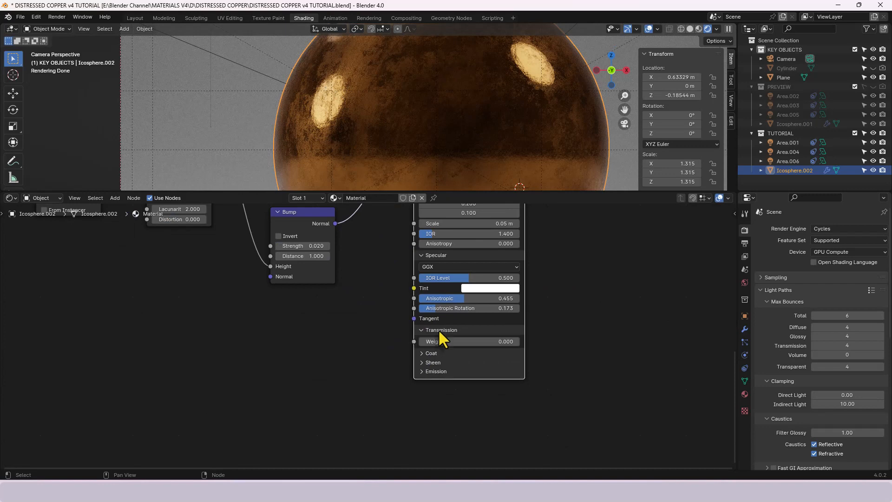
{"action": "left_click", "coordinate": [422, 329]}
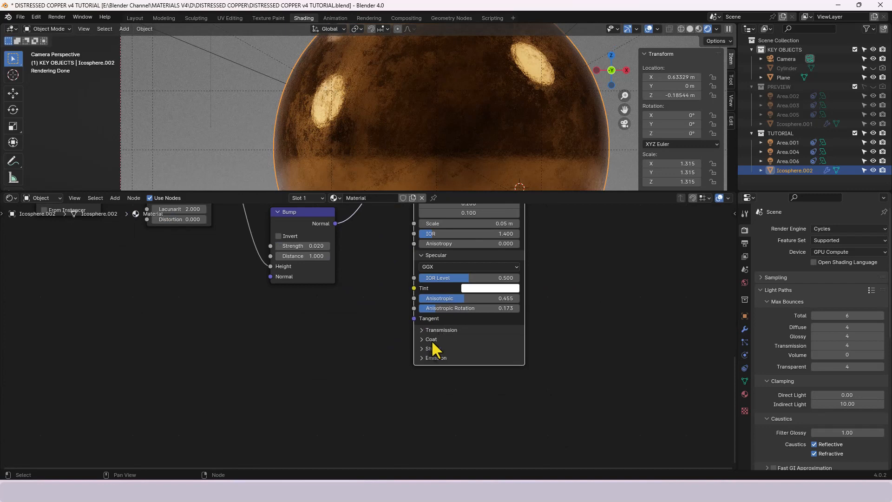
{"action": "left_click", "coordinate": [430, 339]}
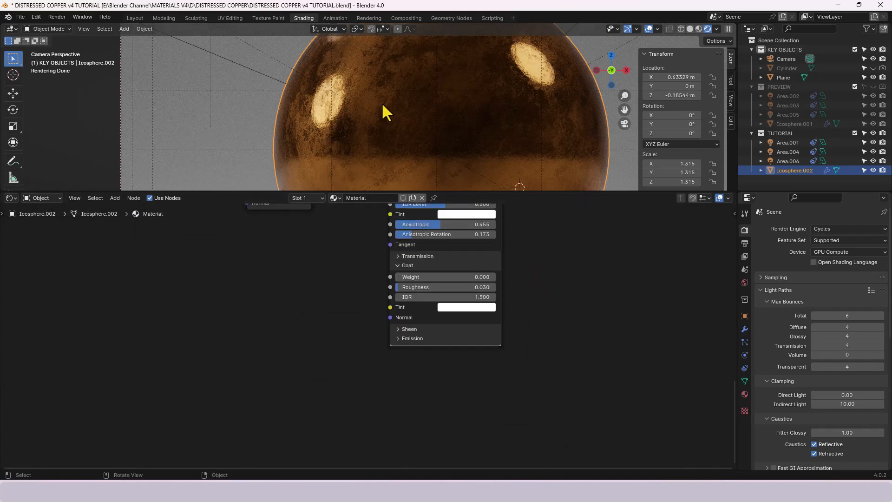
{"action": "double_click", "coordinate": [445, 277]}
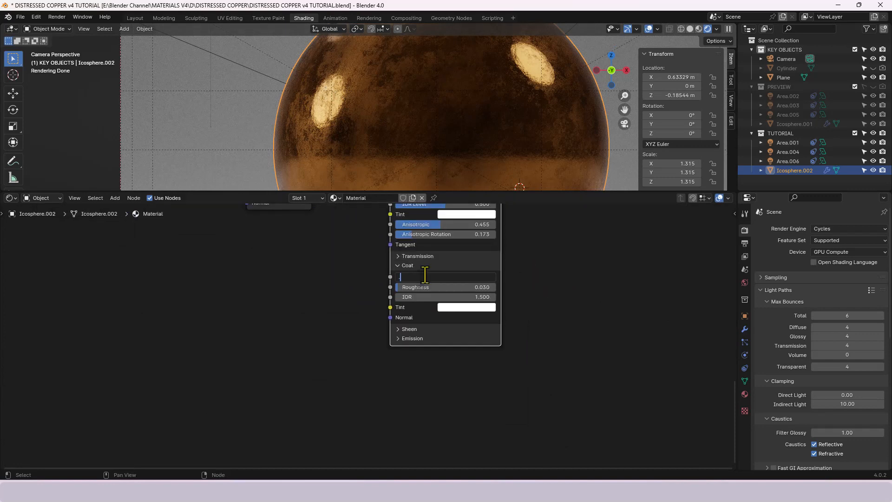
{"action": "type", "text": ".038"}
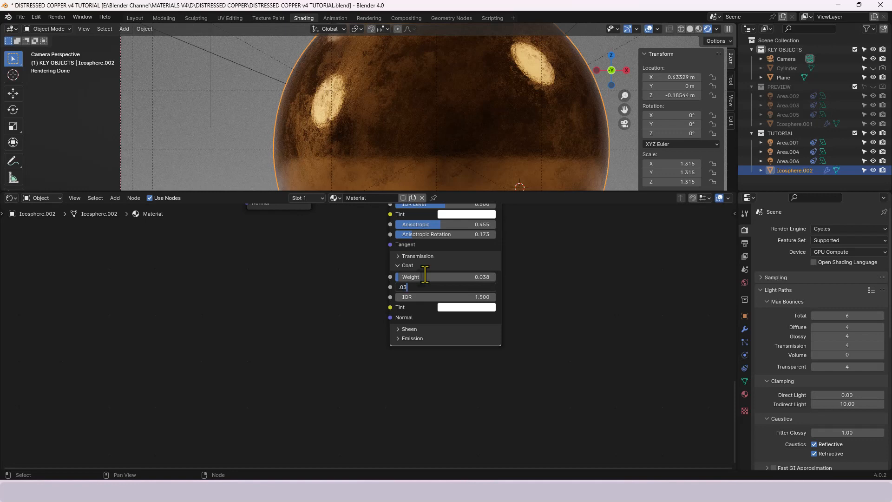
{"action": "key", "text": "Return"}
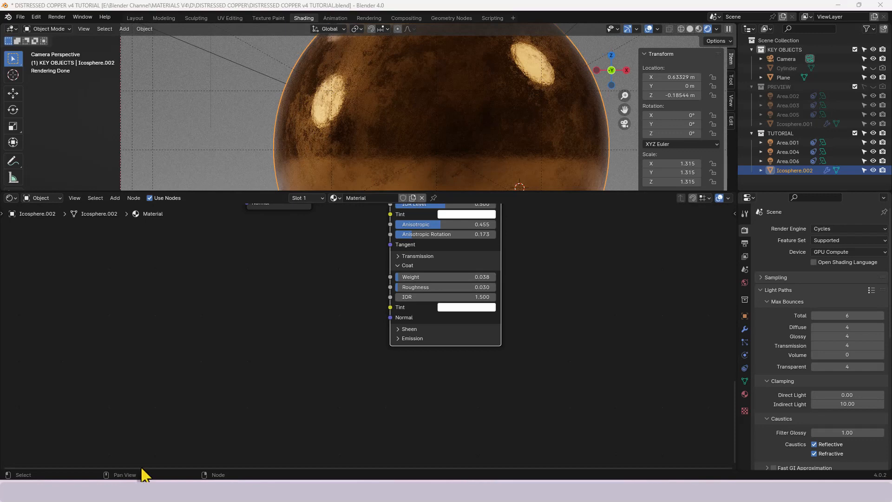
{"action": "mouse_move", "coordinate": [420, 359]}
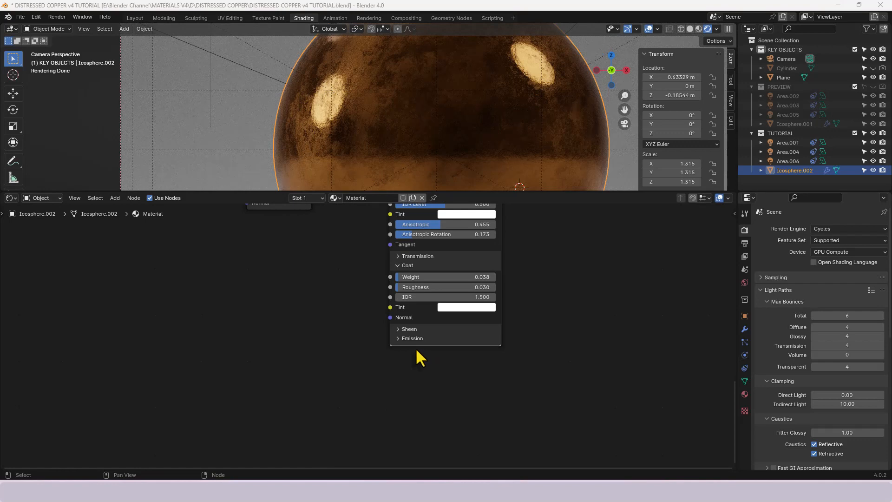
Check sheen stays at zero weight and emission is black with zero strength
{"action": "left_click", "coordinate": [397, 329]}
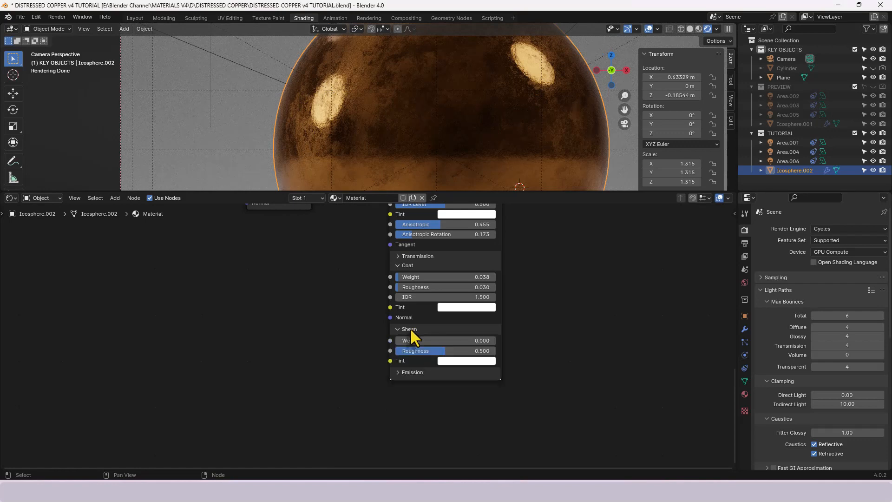
{"action": "mouse_move", "coordinate": [415, 344]}
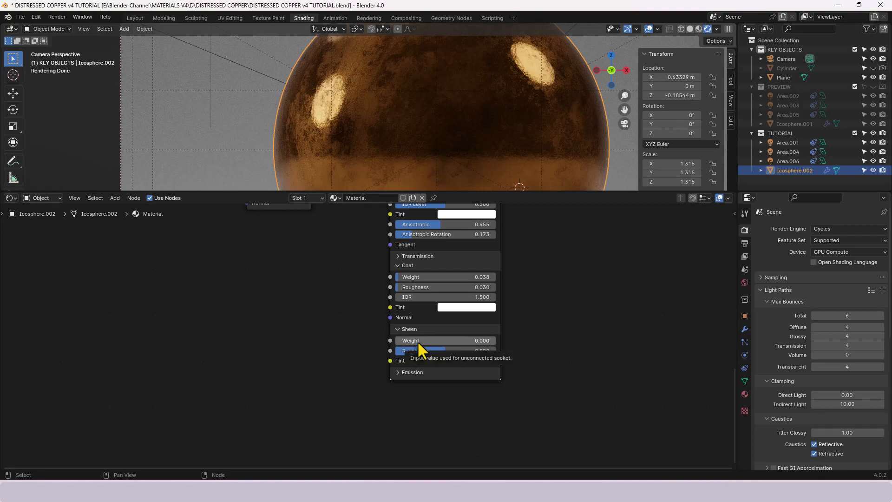
{"action": "mouse_move", "coordinate": [420, 370]}
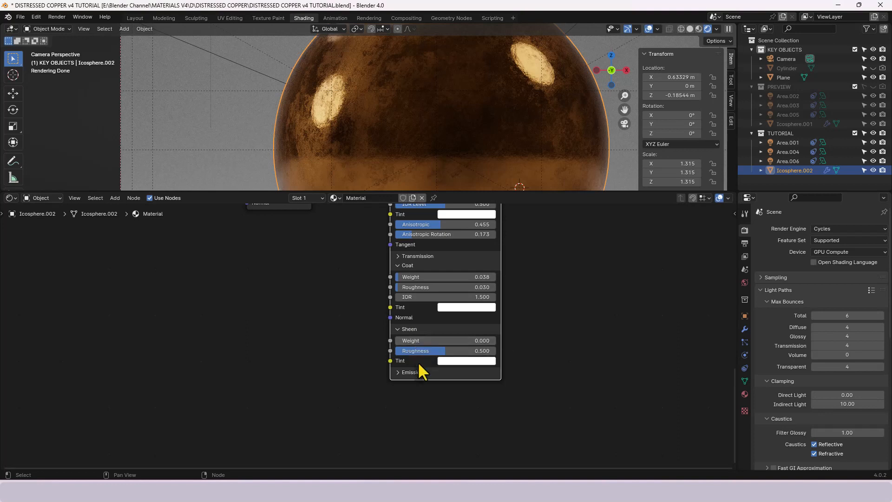
{"action": "left_click", "coordinate": [409, 372]}
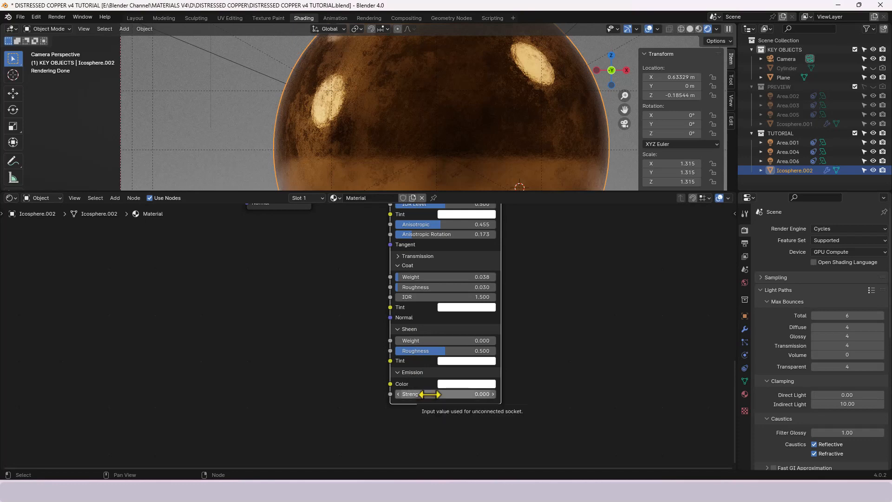
{"action": "left_click", "coordinate": [465, 384]}
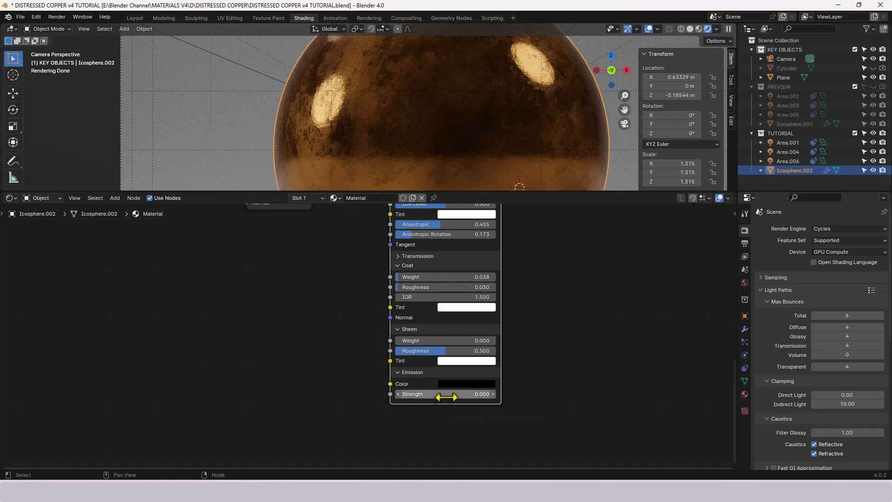
{"action": "mouse_move", "coordinate": [447, 394]}
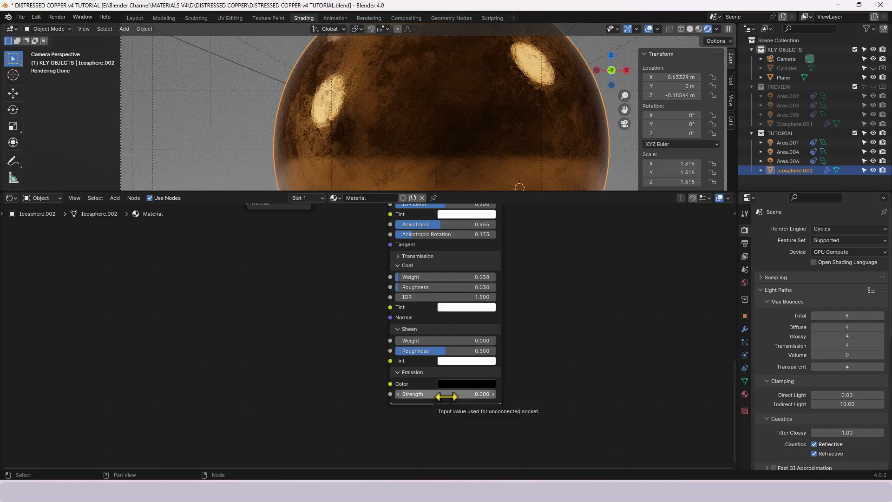
{"action": "mouse_move", "coordinate": [534, 301]}
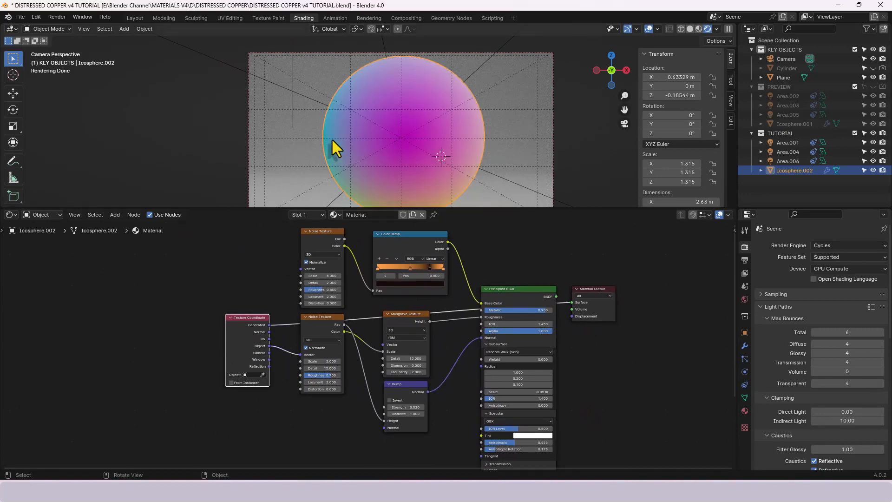
{"action": "mouse_move", "coordinate": [365, 73]}
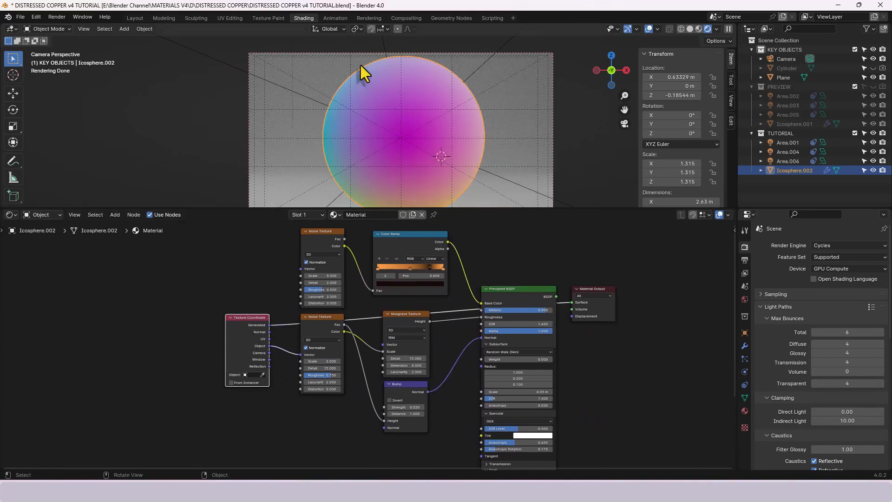